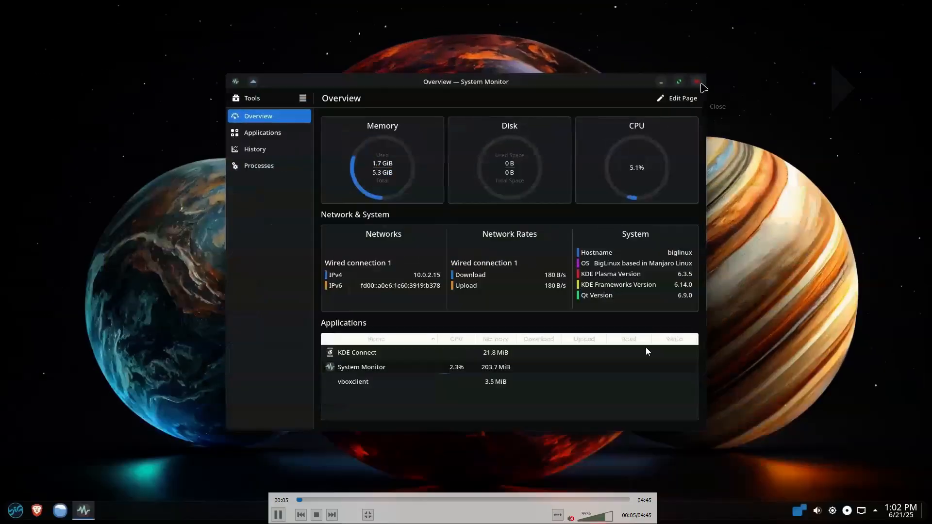
Step: Close System Monitor, browse the launcher's Utilities category, then close the launcher
click(15, 510)
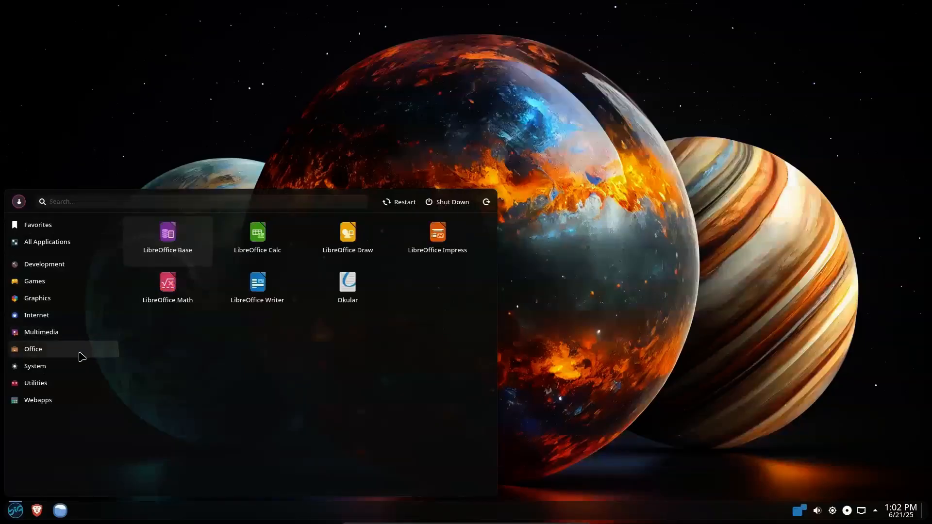
click(34, 366)
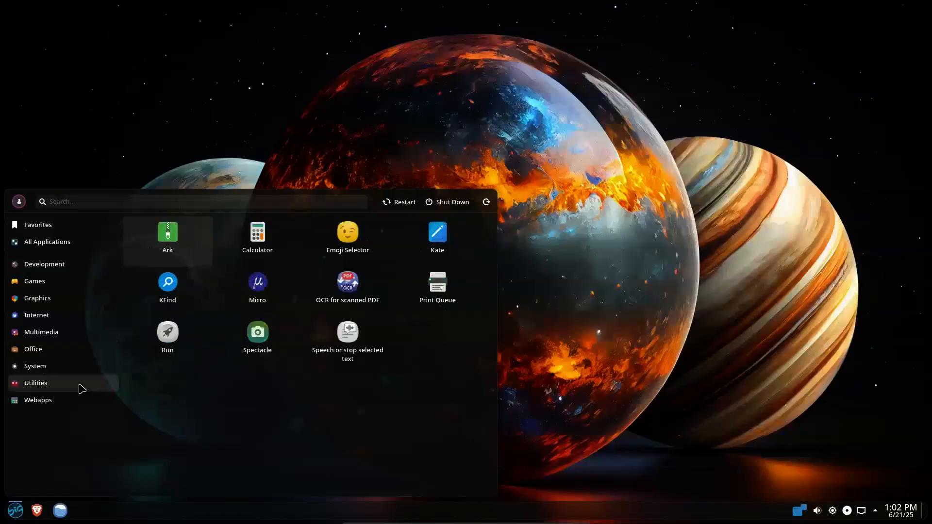
click(38, 400)
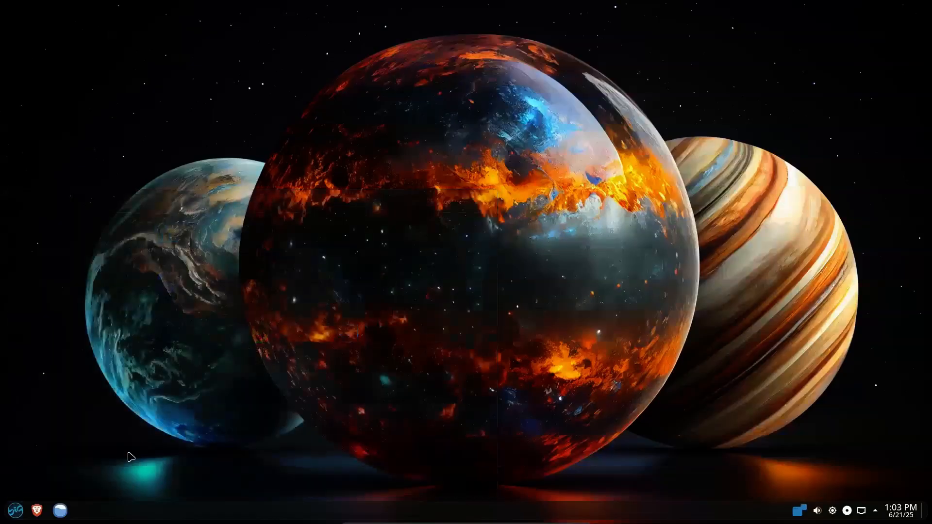
click(57, 510)
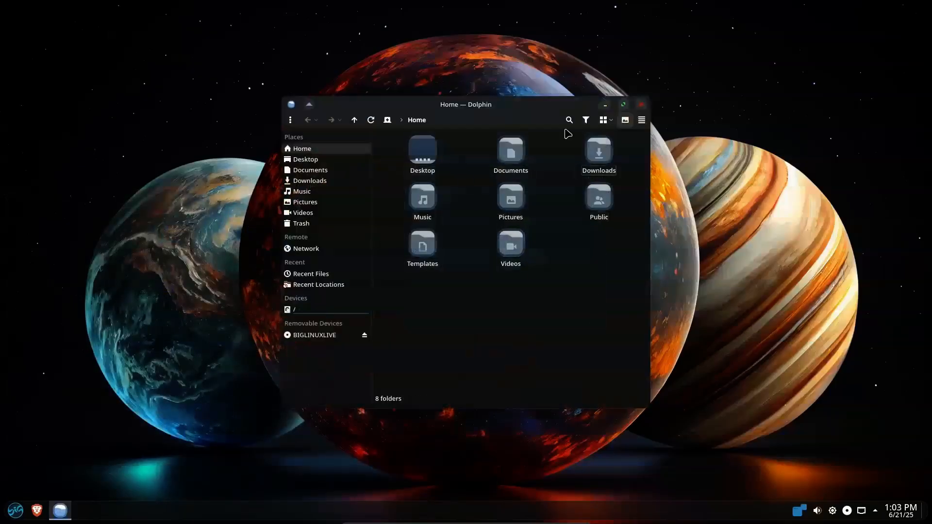
click(641, 120)
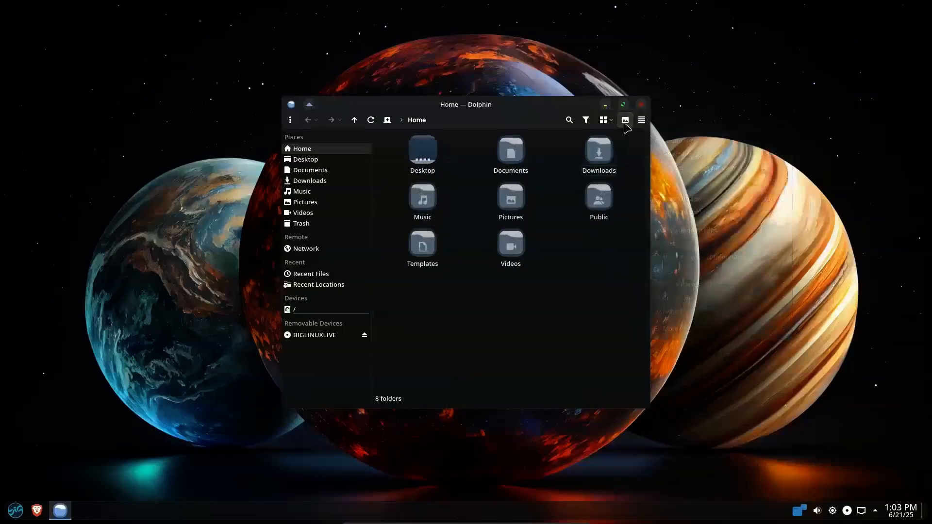
click(602, 119)
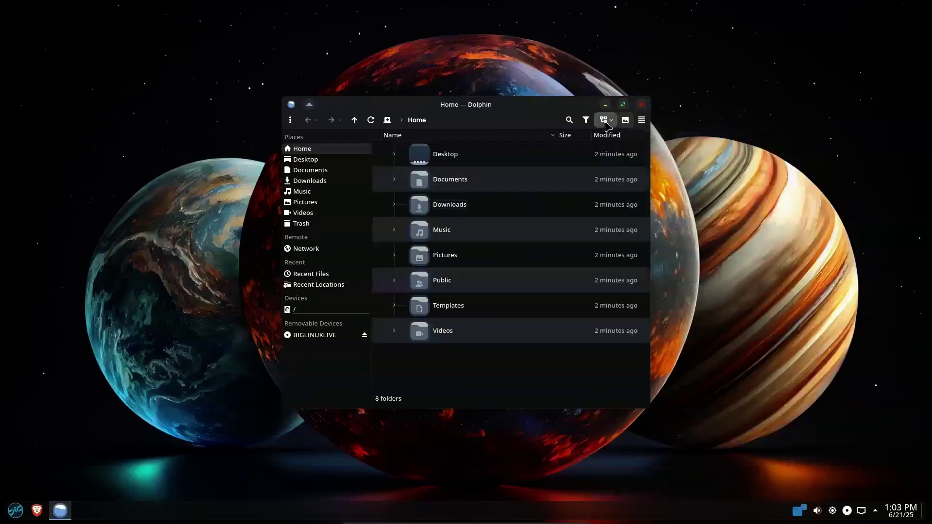
click(603, 120)
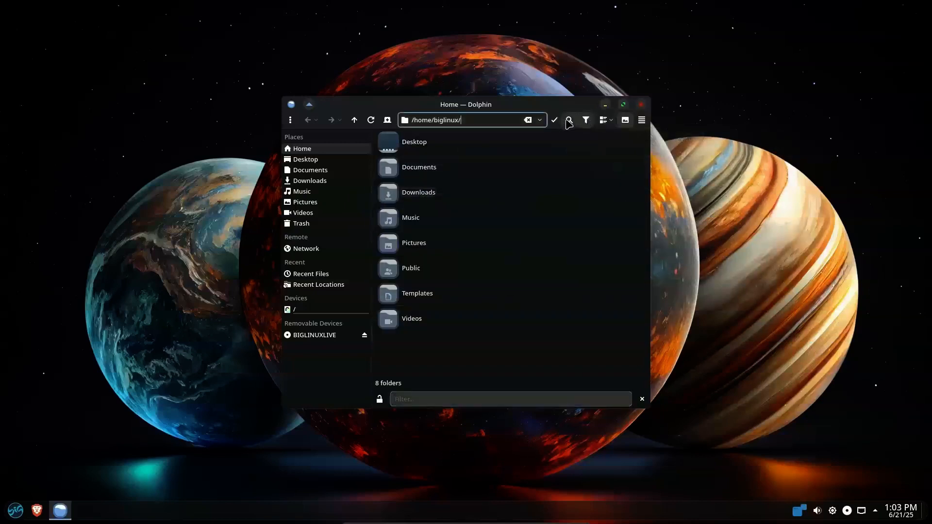
click(569, 119)
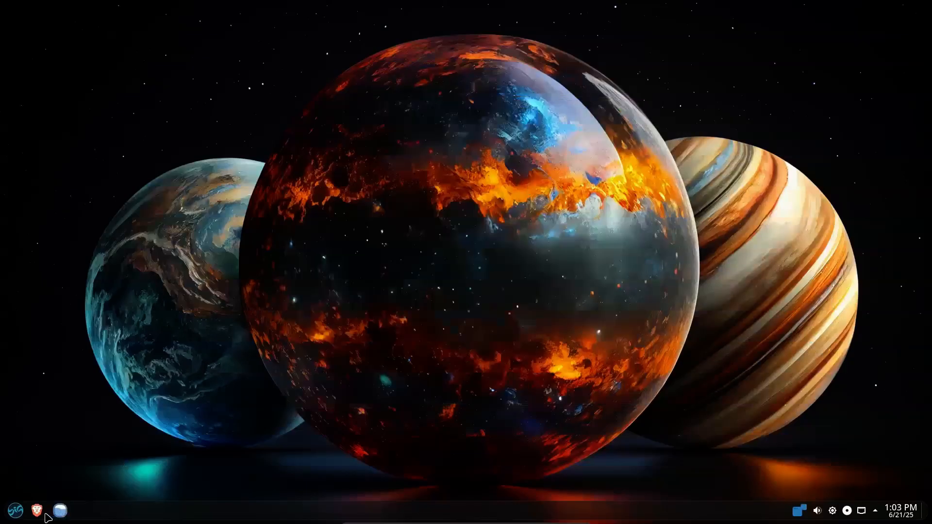
mouse_move(802, 505)
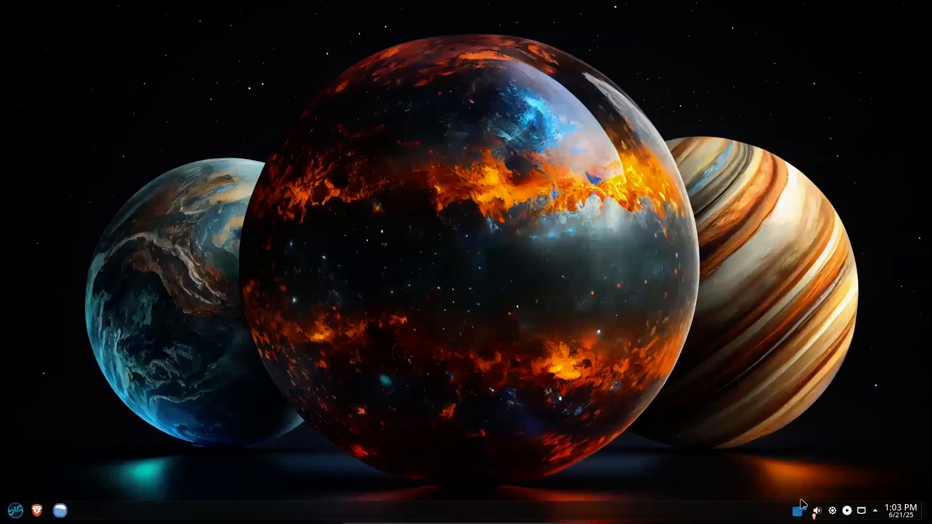
click(37, 513)
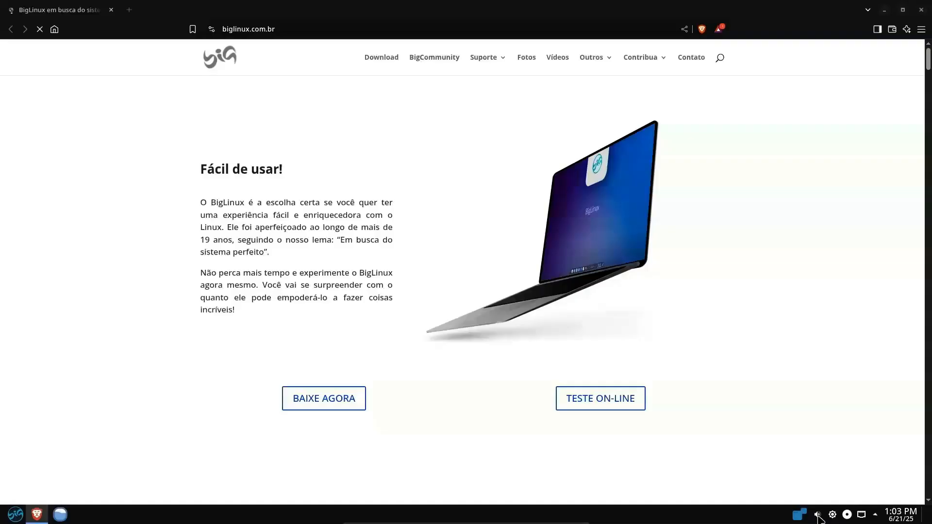
click(818, 514)
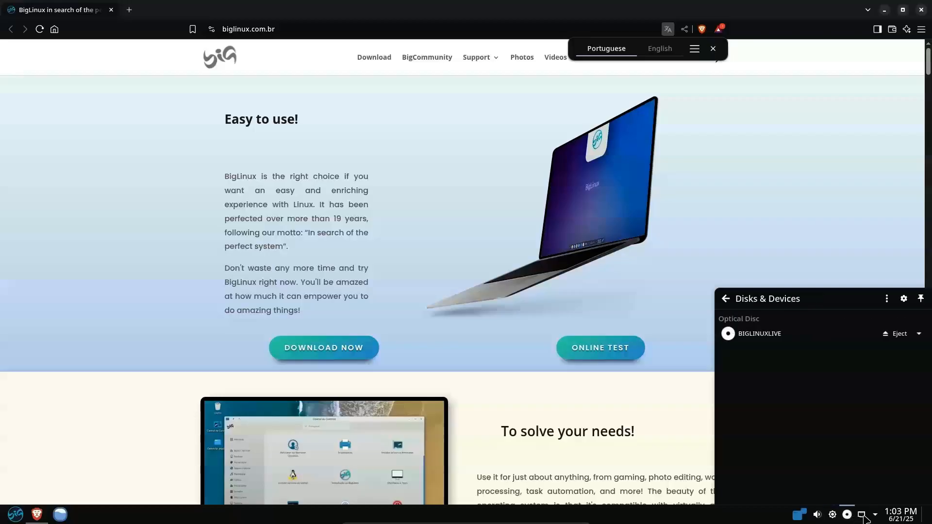
click(899, 512)
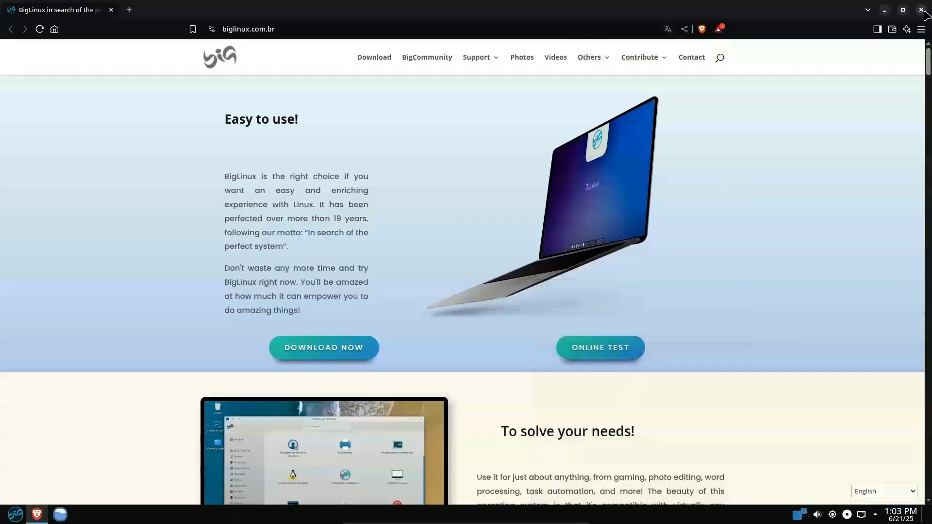
click(923, 10)
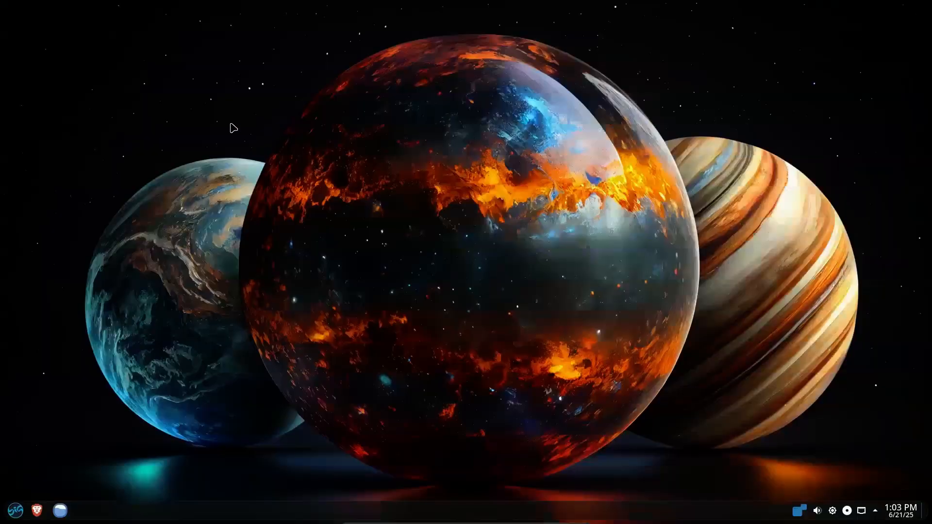
Step: Launch the Office 365 web app from the launcher's Webapps category and scroll its page
right_click(232, 127)
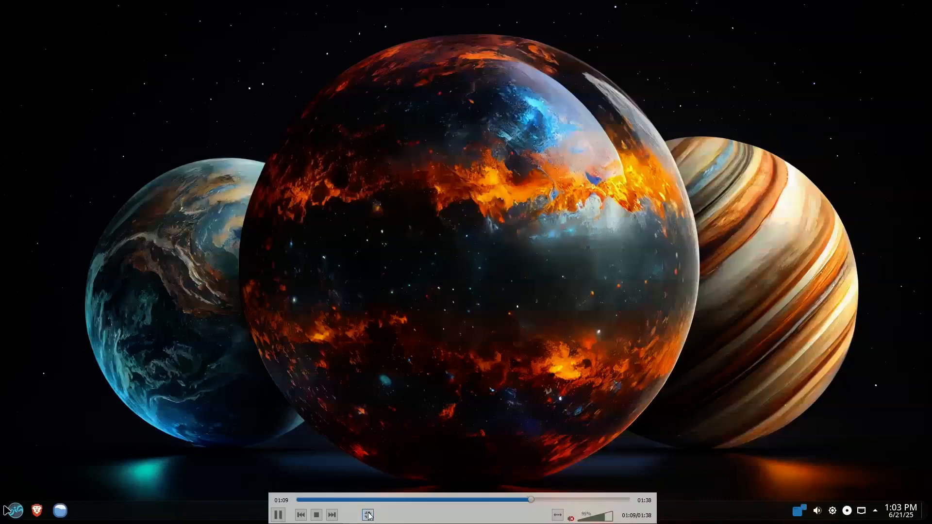
click(15, 510)
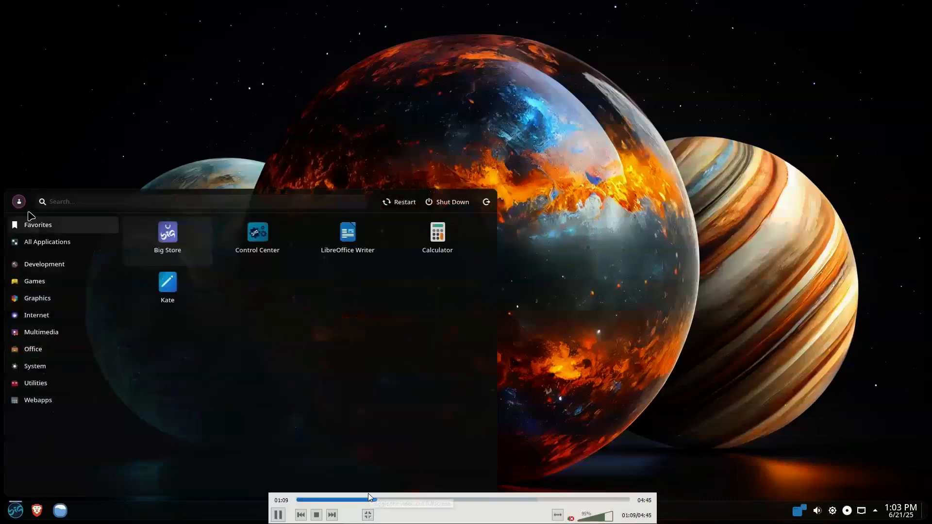
click(37, 399)
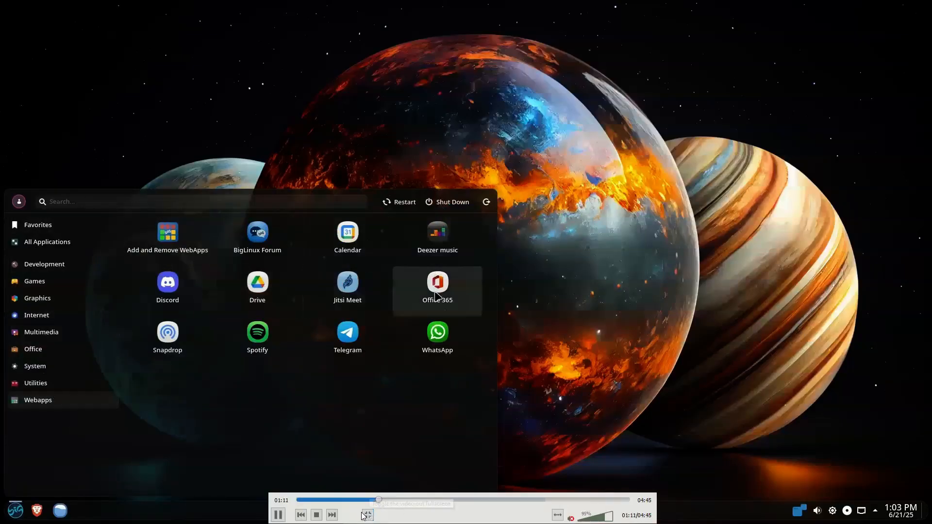
click(367, 514)
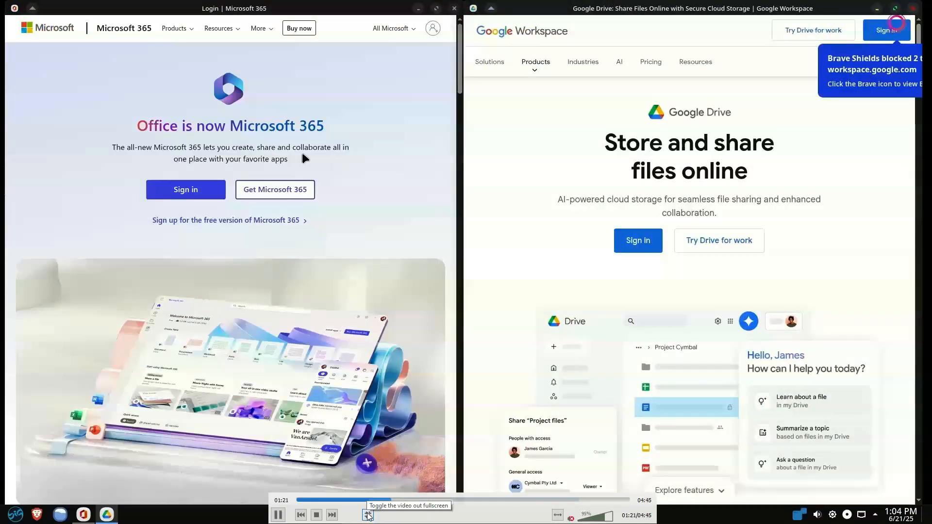
scroll(down, 3)
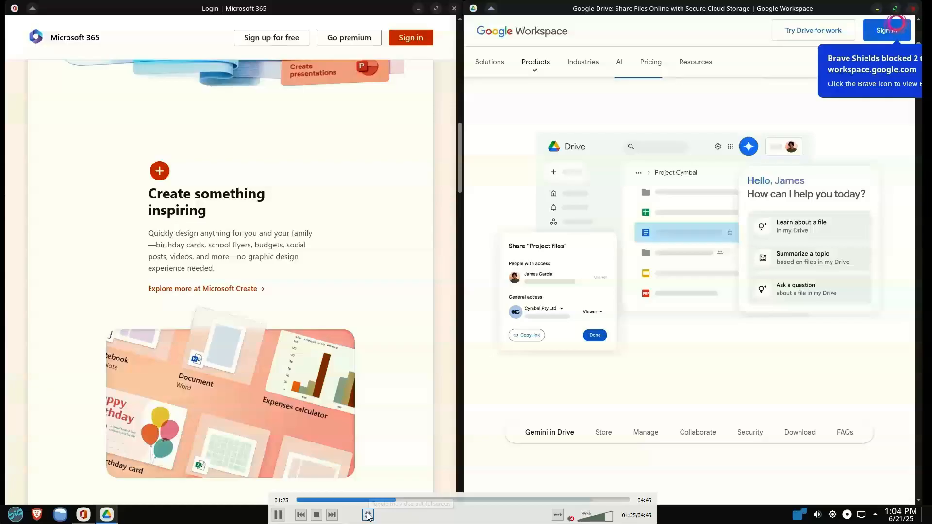
Step: Launch the Google Drive web app from the launcher beside Office 365
click(15, 514)
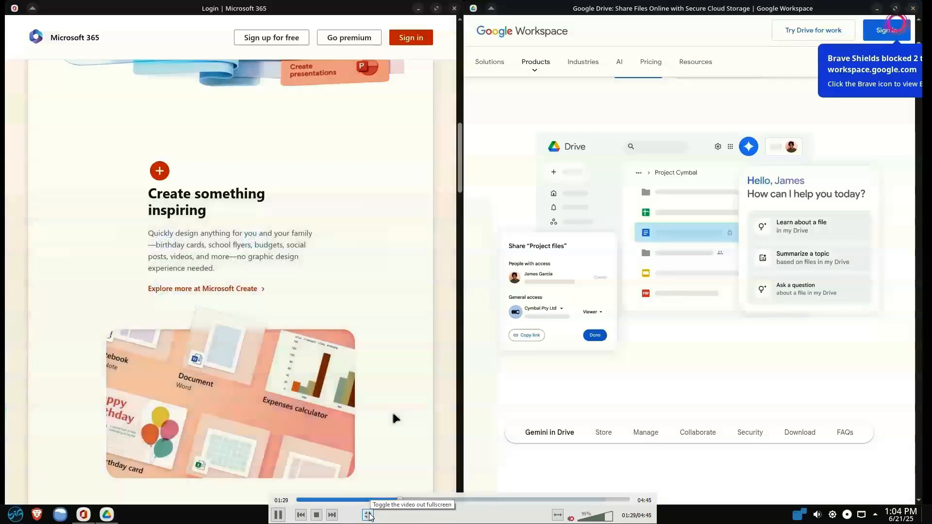
click(368, 514)
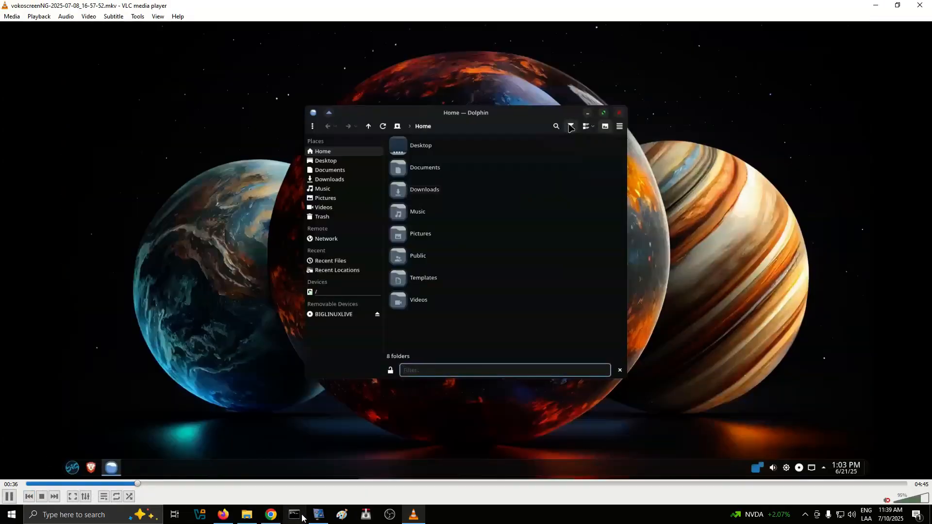
Step: Switch between vokoscreenNG and the narration browser window, then pause the screen recording
click(319, 514)
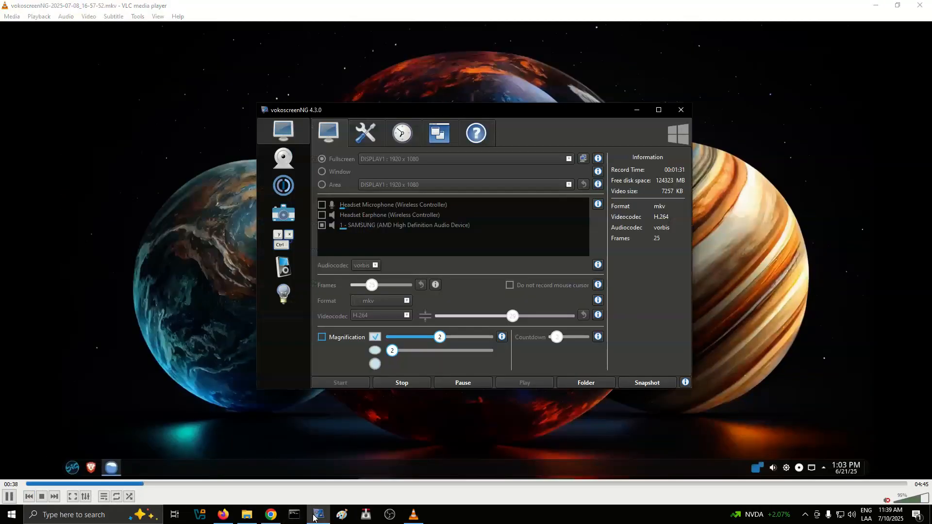
click(270, 515)
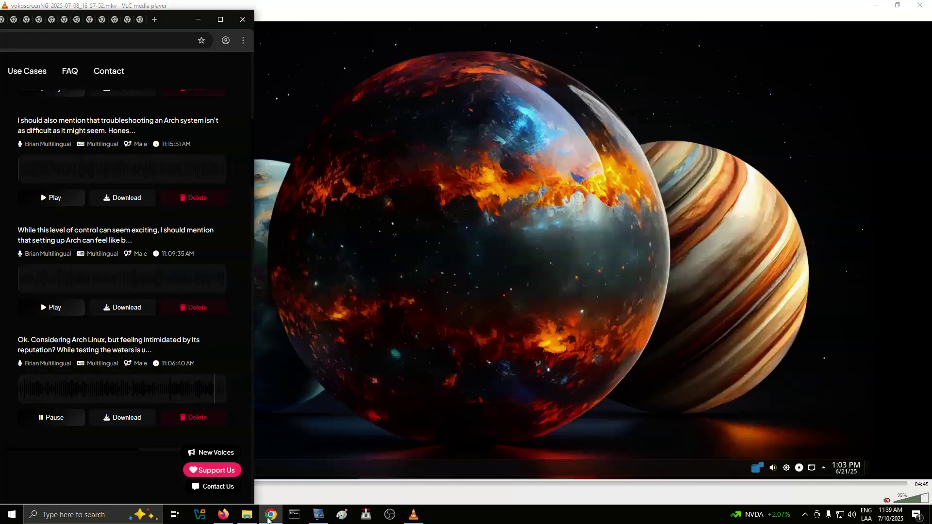
click(318, 519)
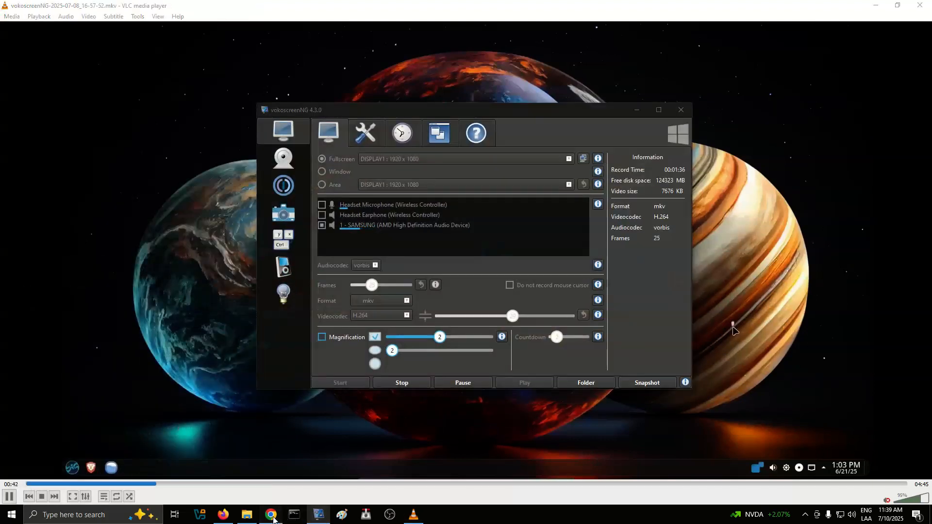
click(271, 515)
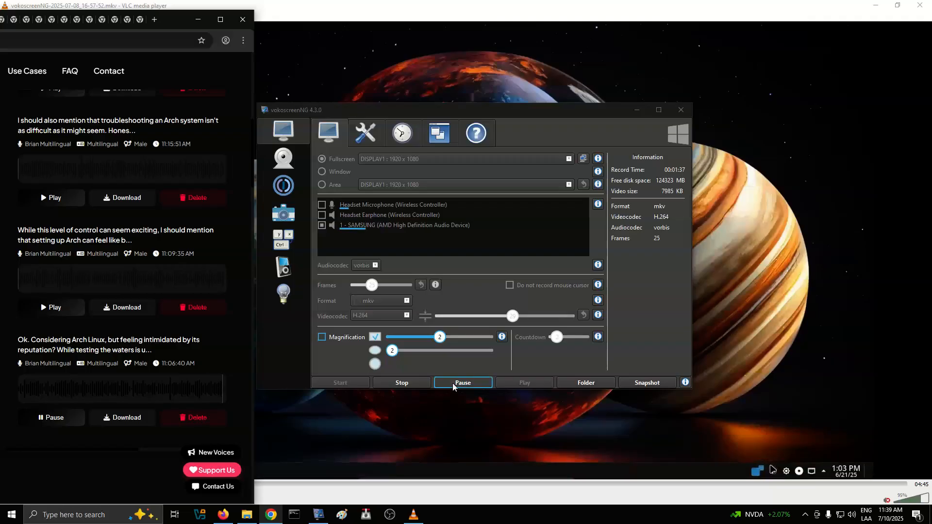
click(462, 382)
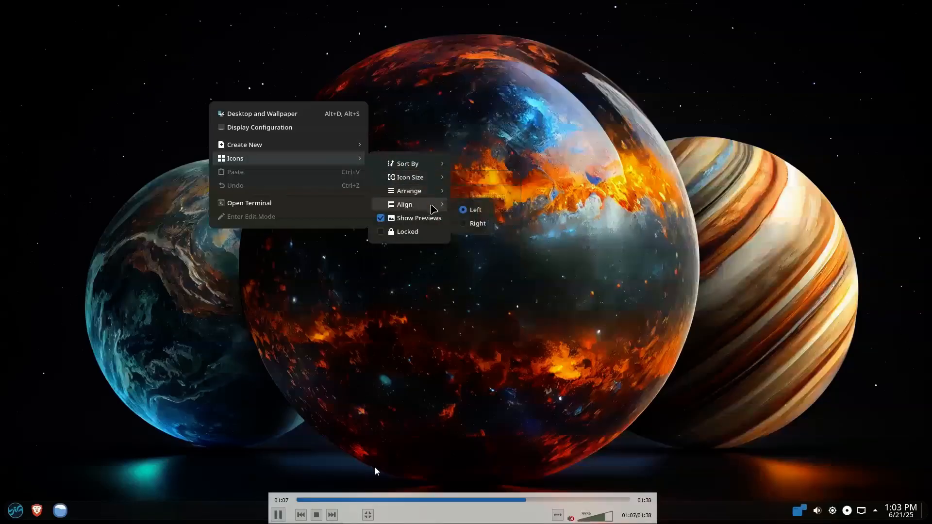
Step: Browse the launcher's Webapps and another category, scrolling its app list
click(15, 510)
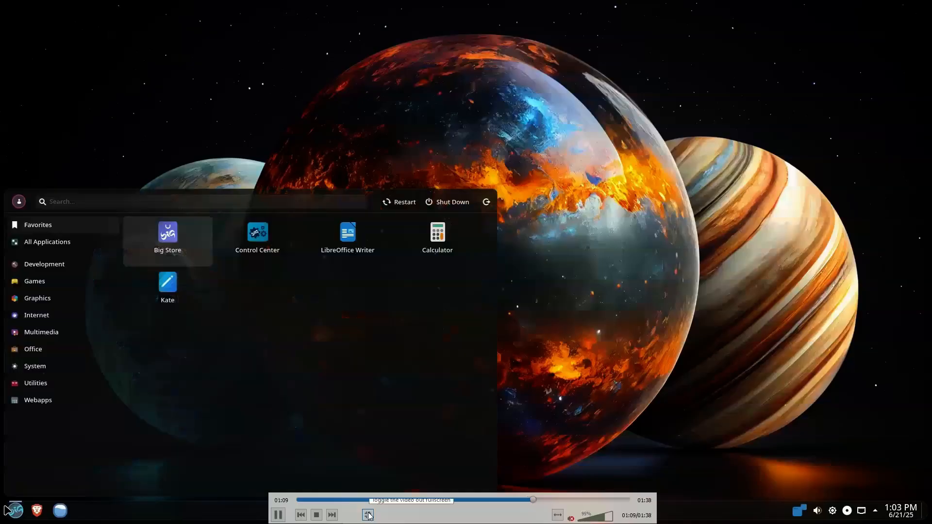
click(37, 399)
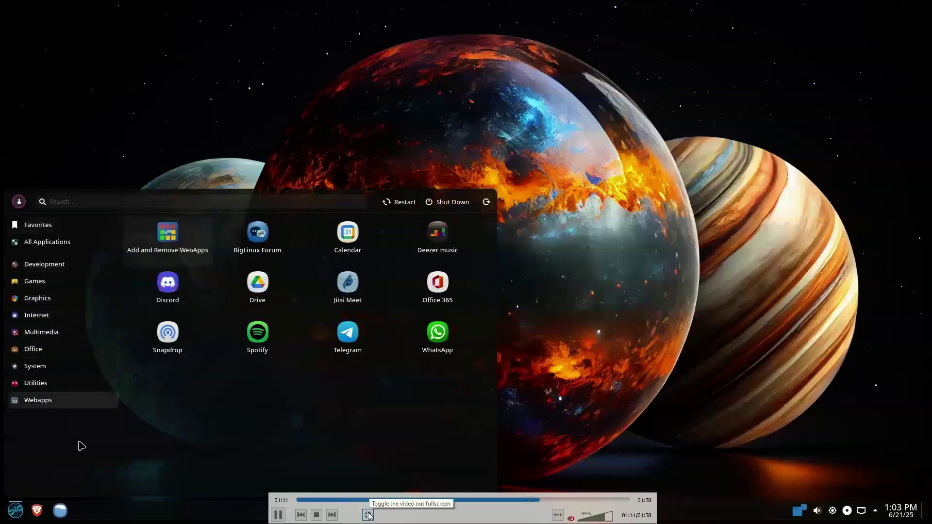
mouse_move(347, 288)
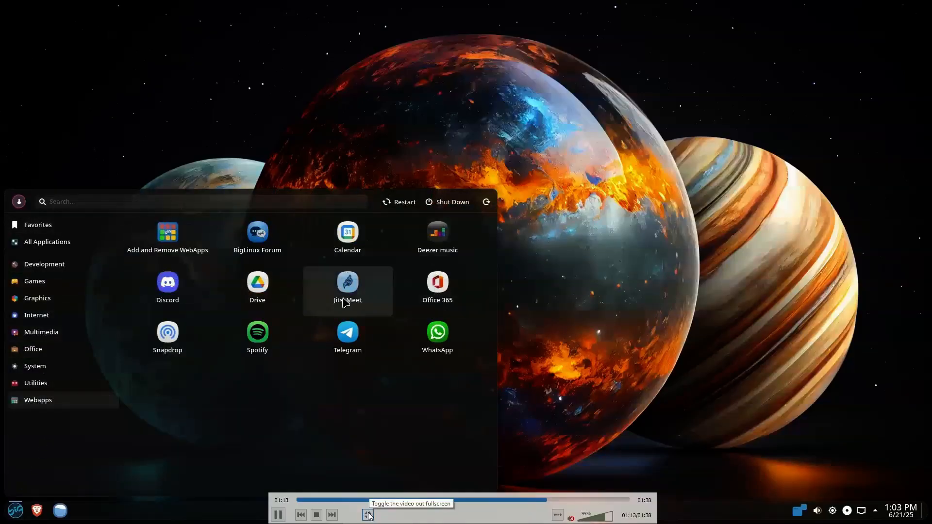
click(37, 224)
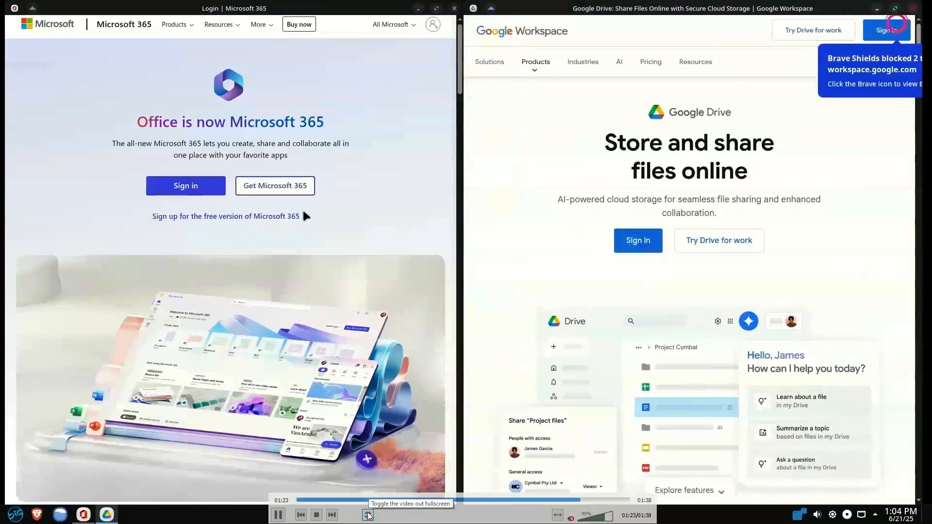
scroll(down, 3)
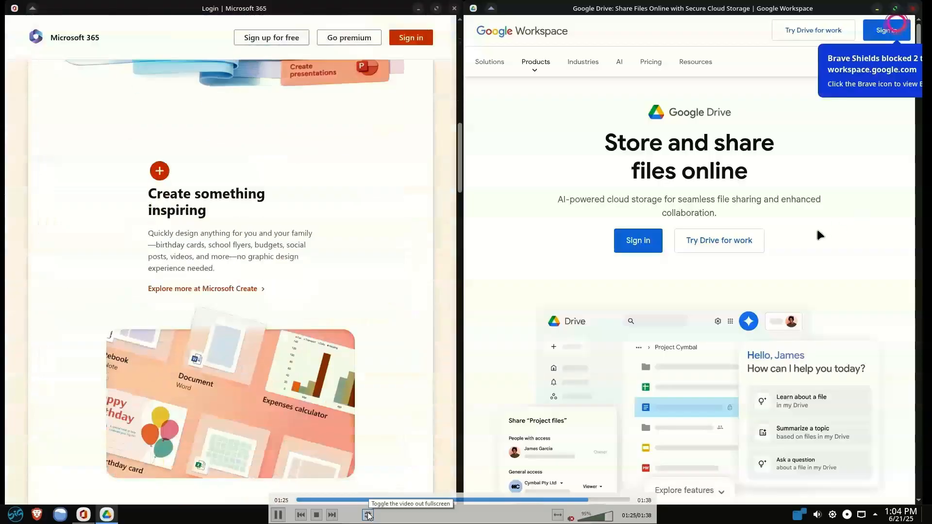
Step: Choose Shut Down from the launcher to bring up the shutdown countdown prompt
click(14, 515)
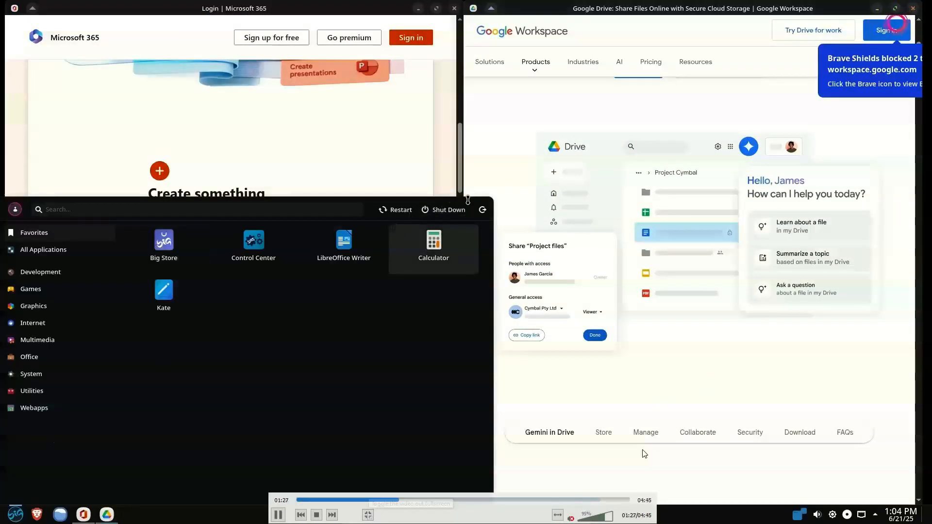
click(442, 210)
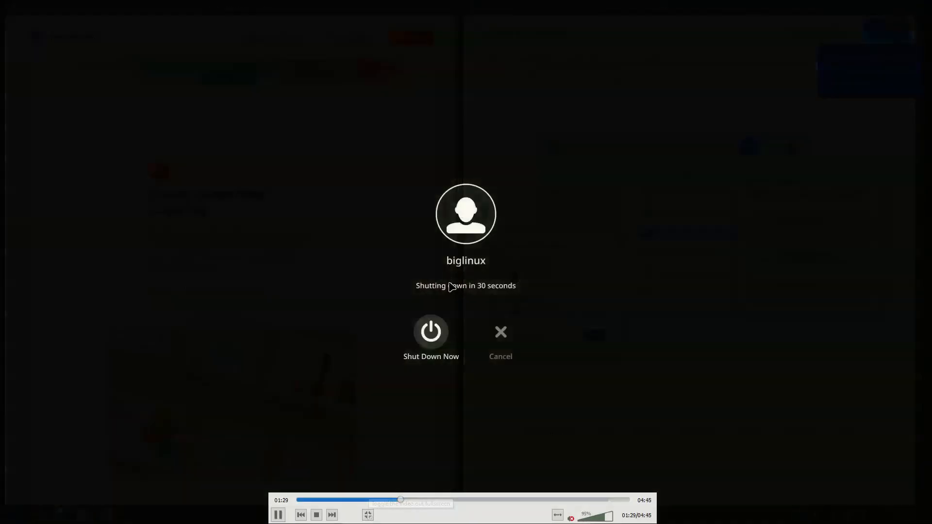
click(499, 331)
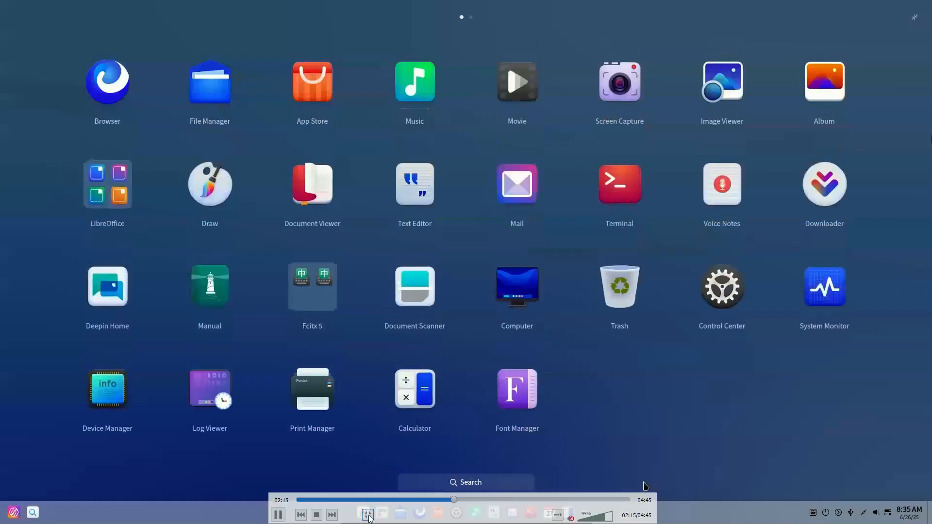
mouse_move(367, 515)
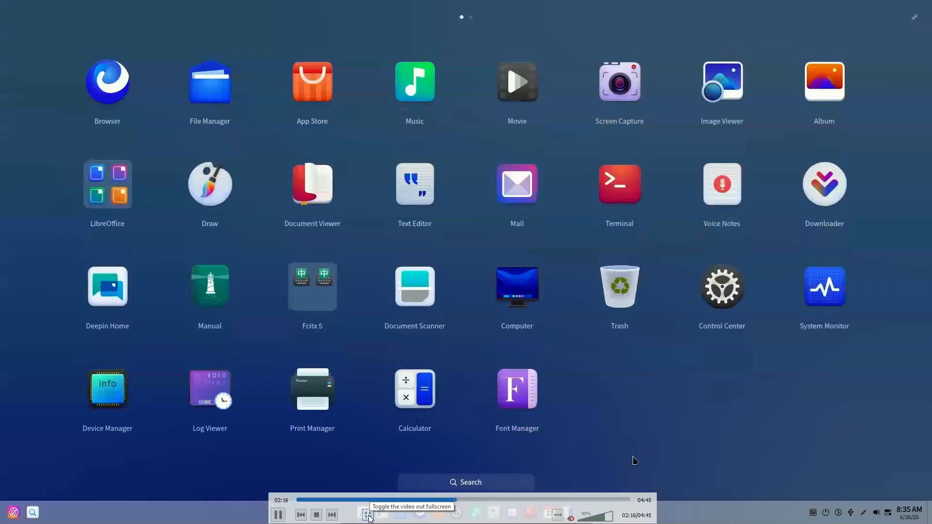
Step: Open and close the LibreOffice app group in Deepin's launcher and move to page two
click(108, 183)
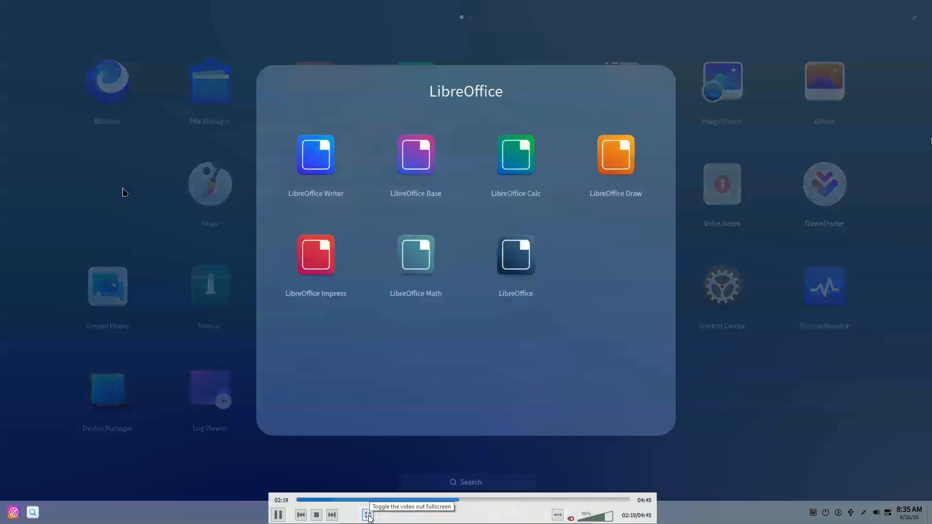
click(106, 184)
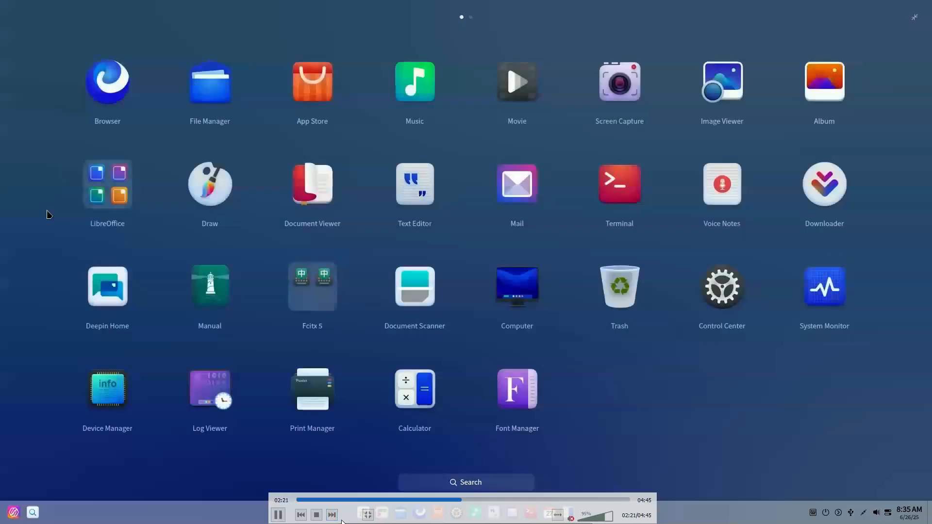
click(311, 286)
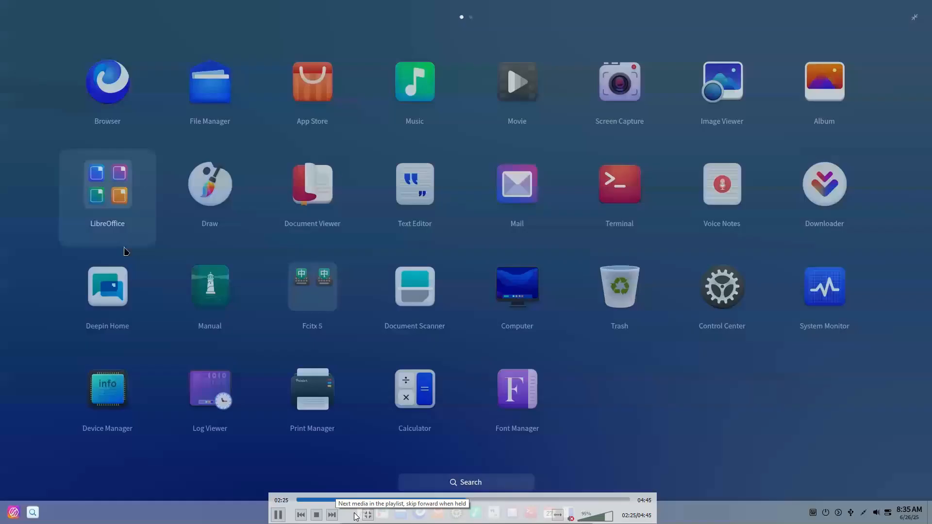
mouse_move(364, 516)
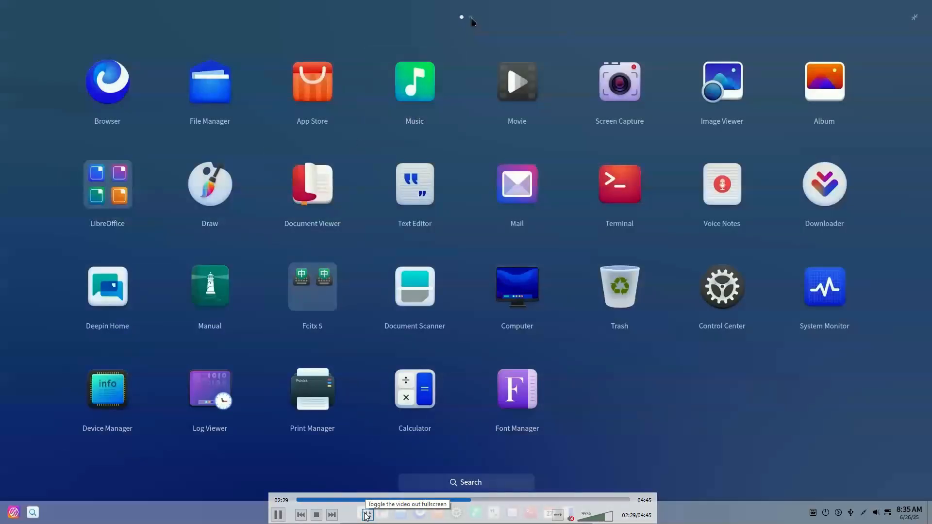
click(365, 515)
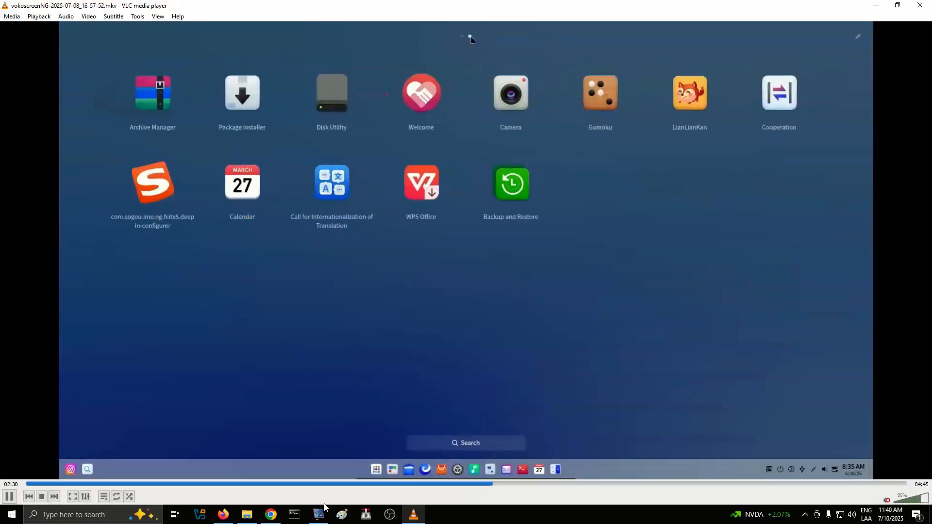
Step: Launch Deepin File Manager and show its Computer overview from the main menu
click(318, 518)
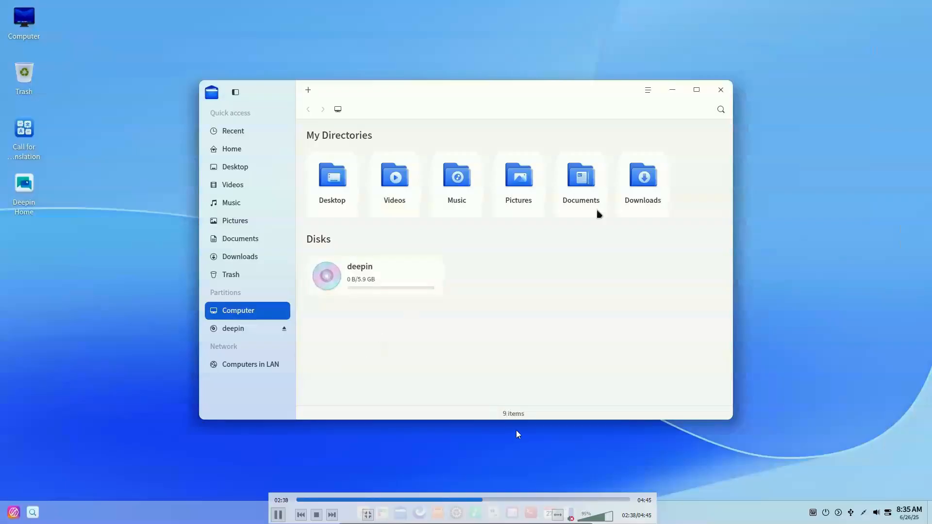
click(646, 89)
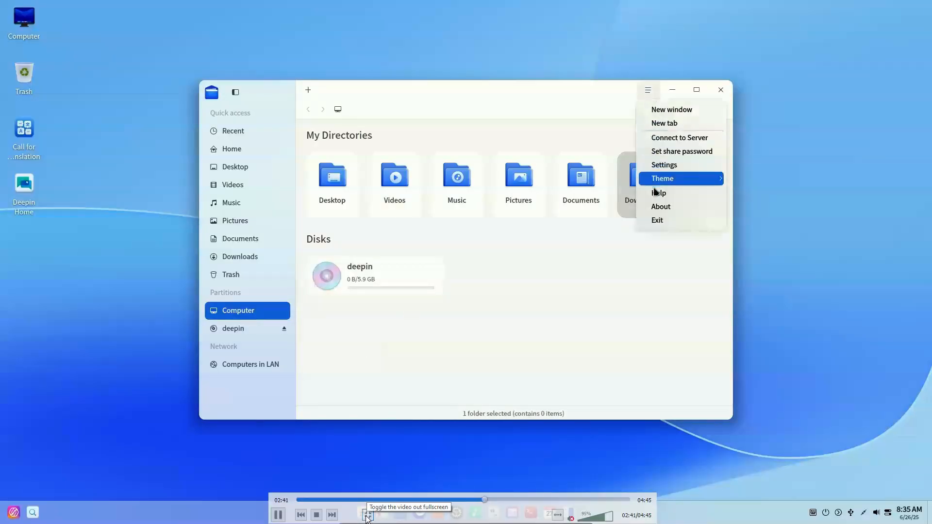
click(660, 206)
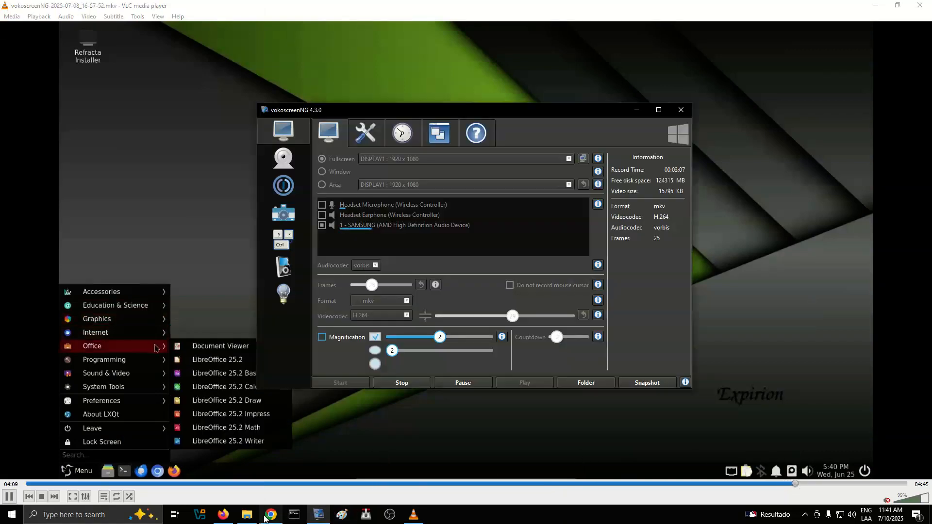
Step: Bring the narration voices page forward over VLC and toggle vokoscreenNG's Pause twice
click(270, 514)
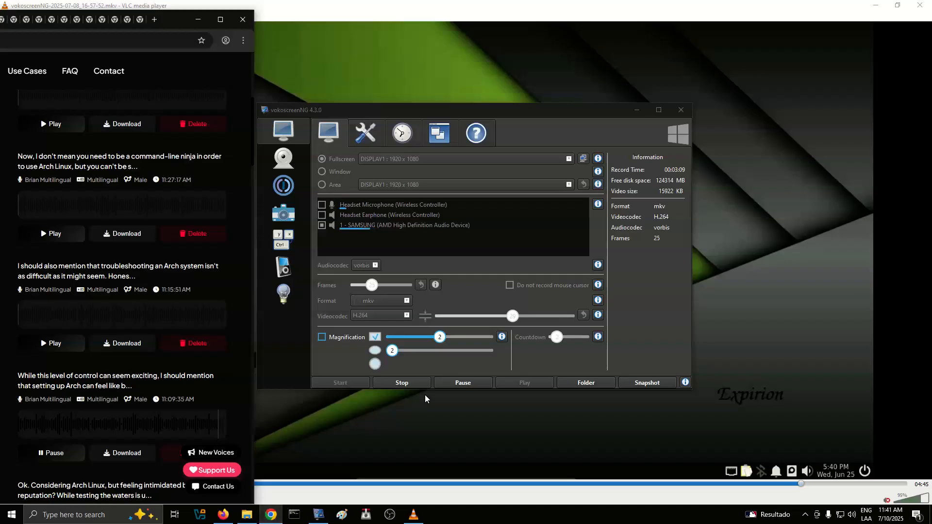
click(463, 382)
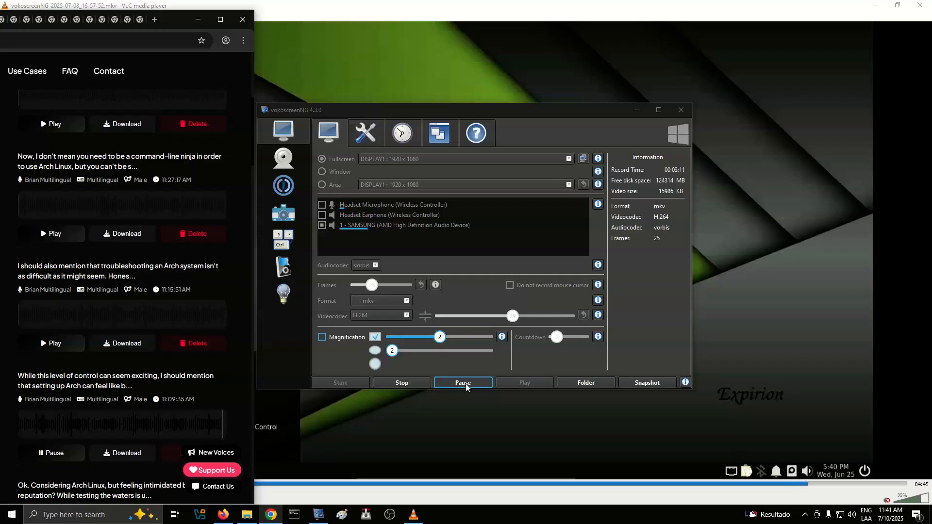
click(462, 382)
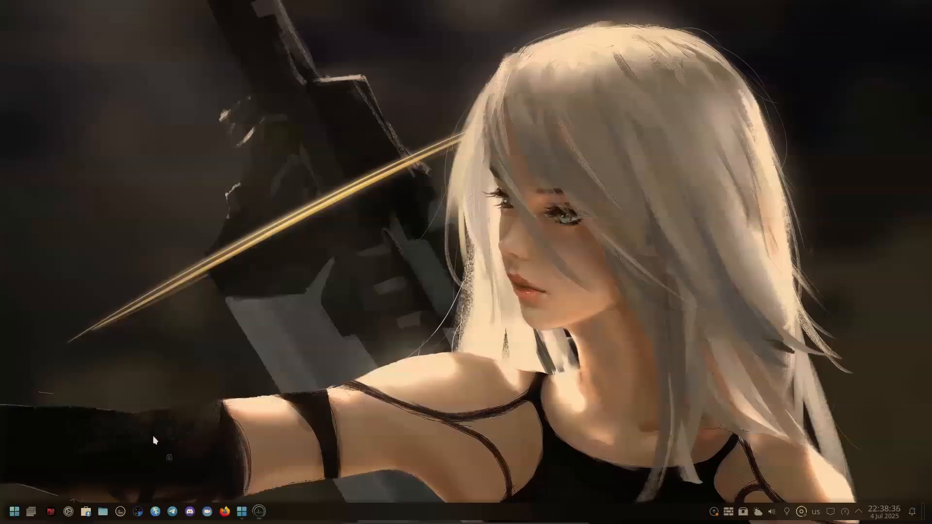
click(257, 511)
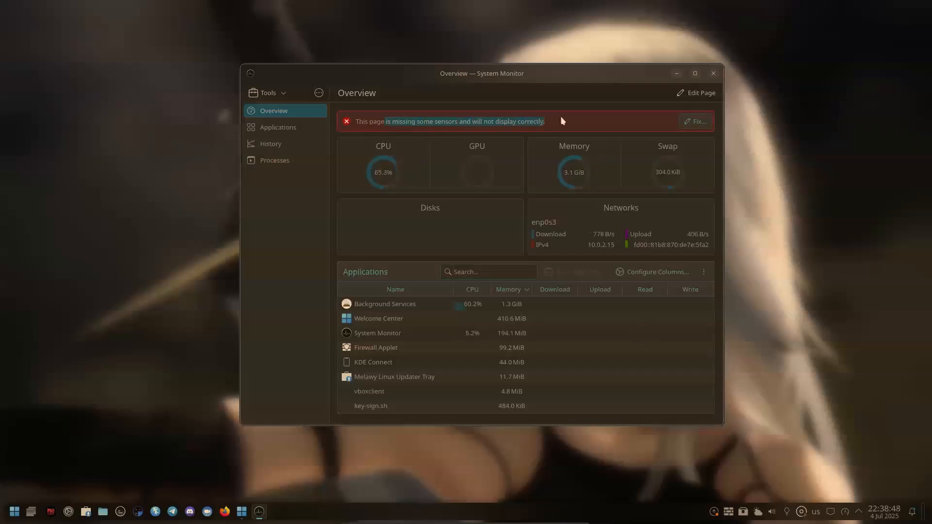
click(713, 73)
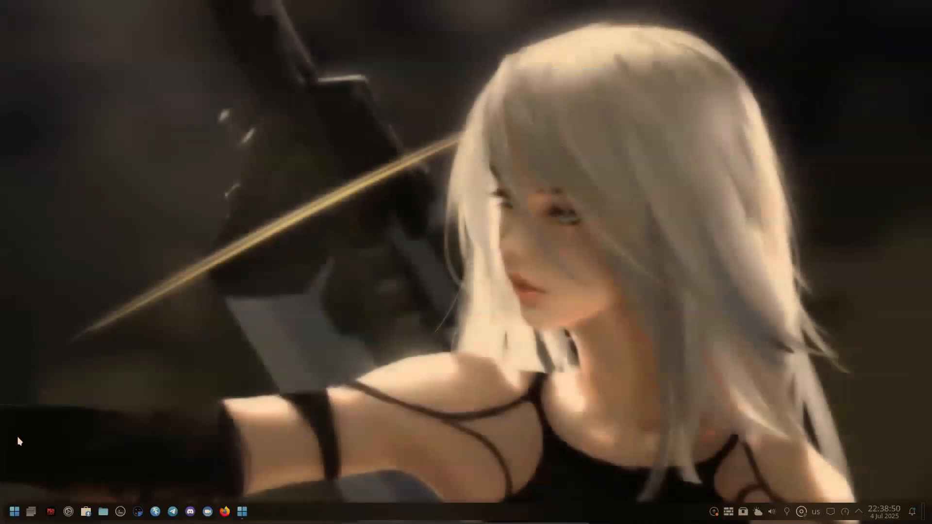
Step: Scroll the Melawy launcher's full application list down to its end
click(9, 511)
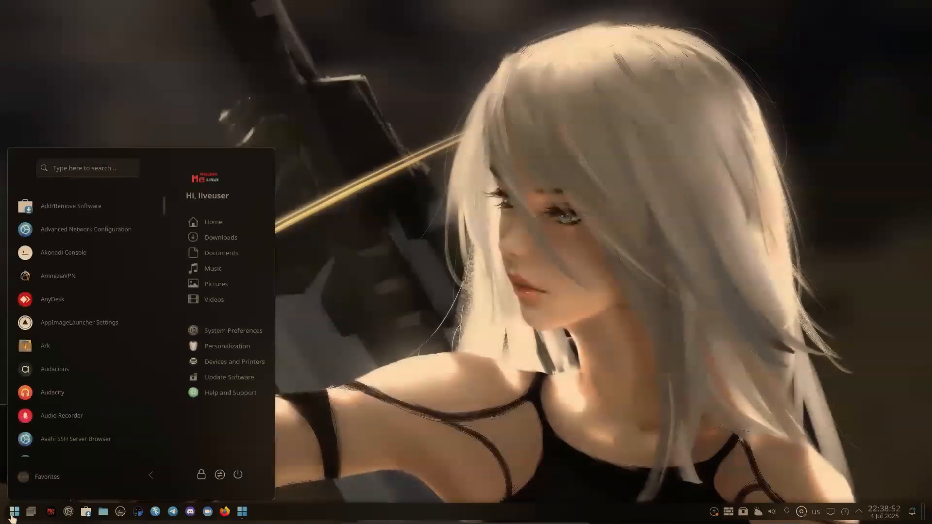
mouse_move(125, 204)
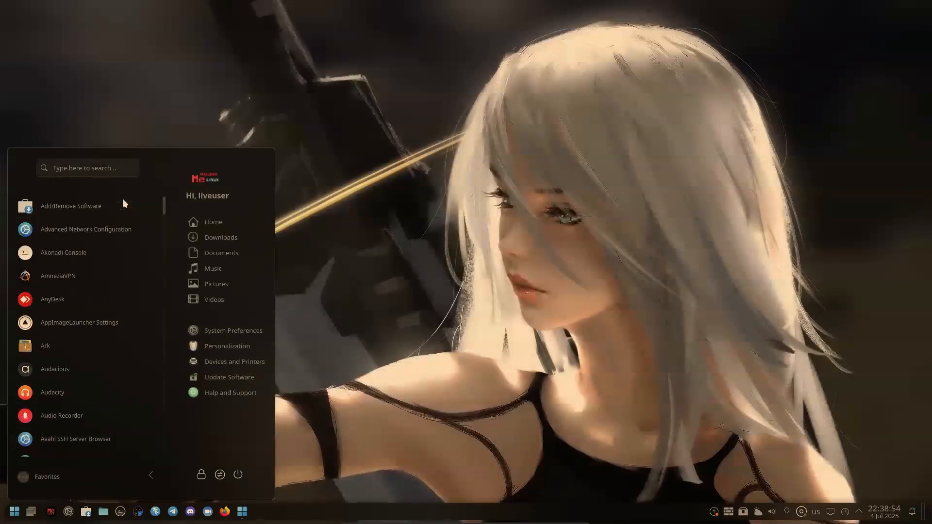
mouse_move(135, 431)
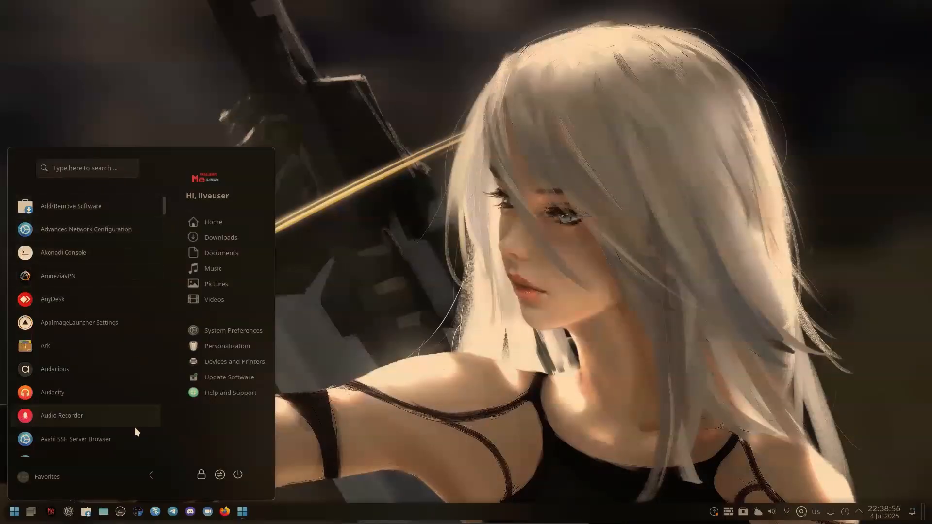
scroll(down, 3)
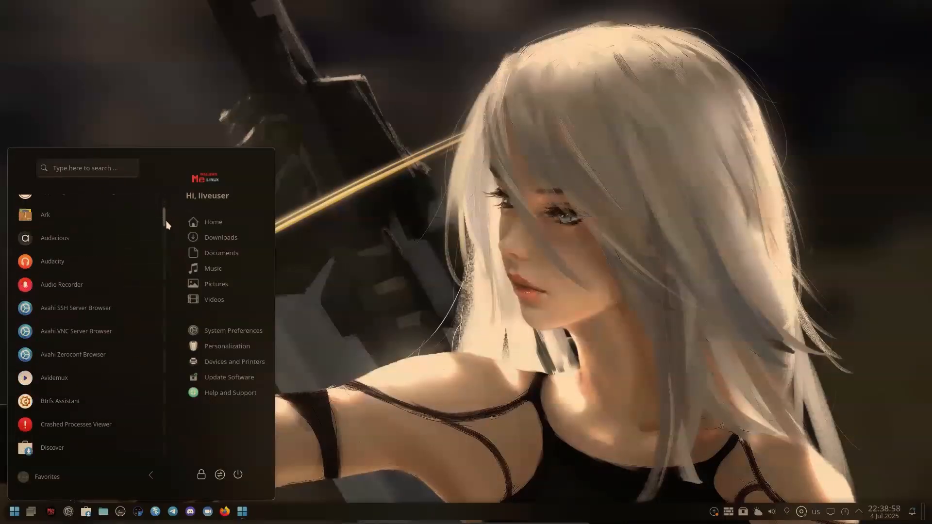
scroll(down, 3)
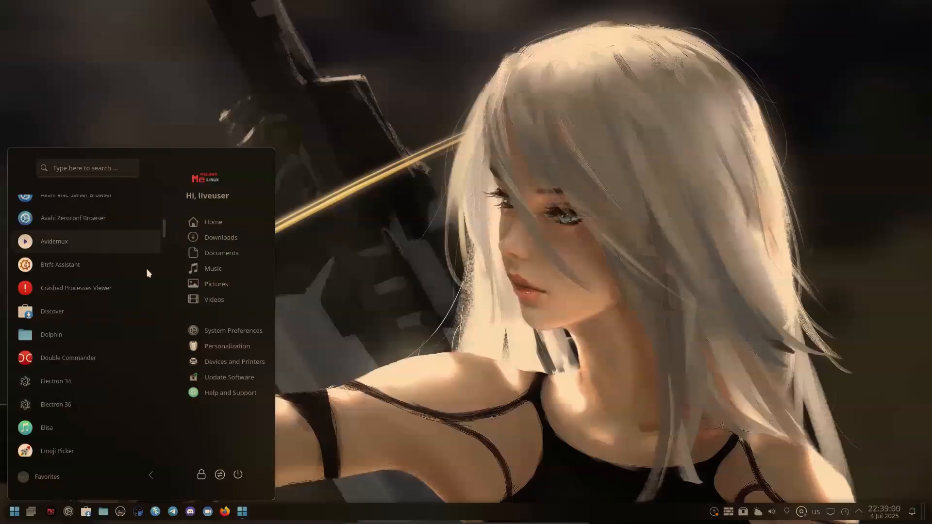
scroll(down, 3)
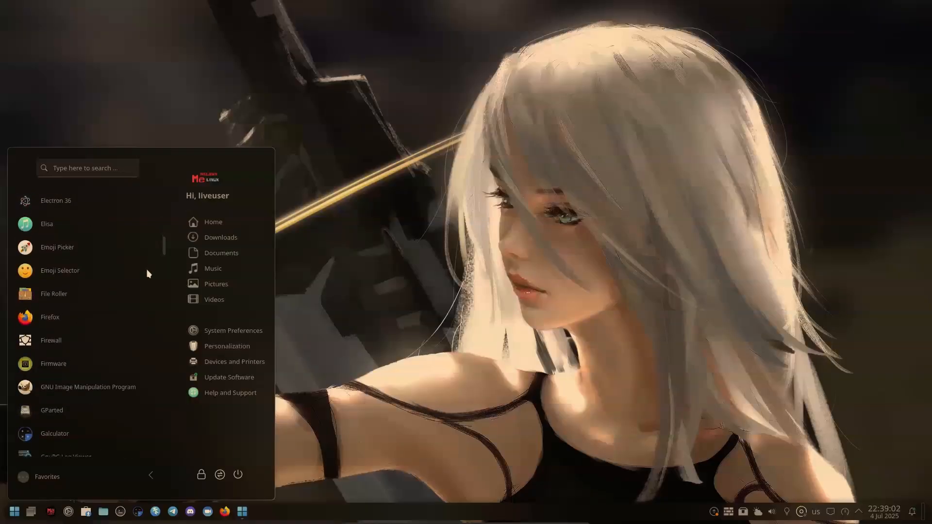
scroll(down, 3)
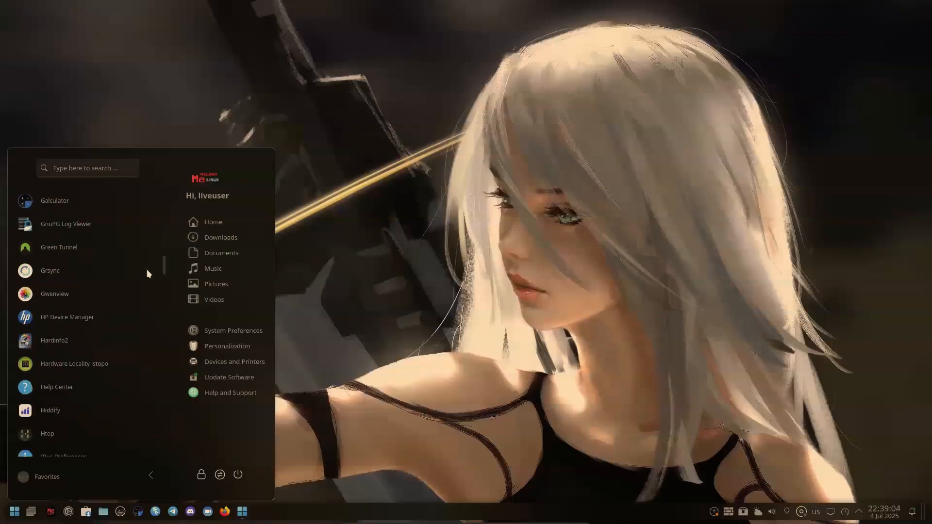
scroll(down, 3)
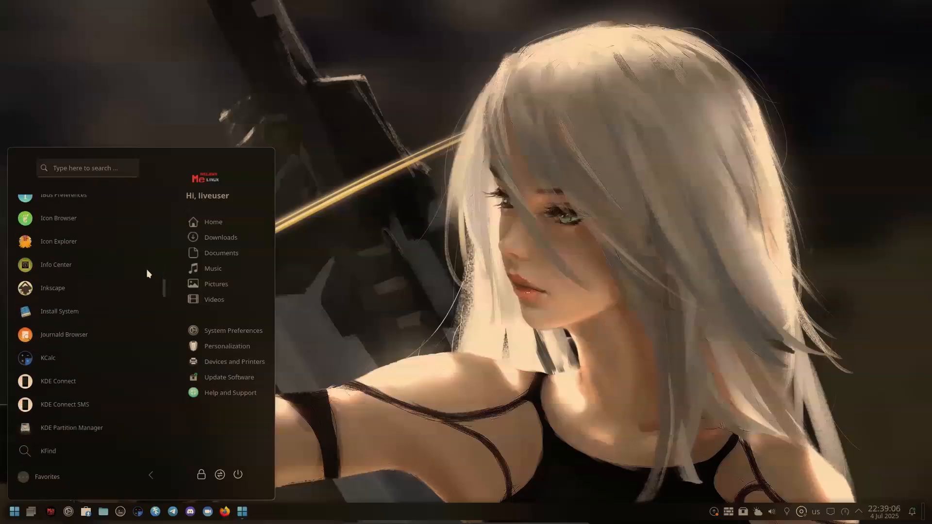
scroll(down, 3)
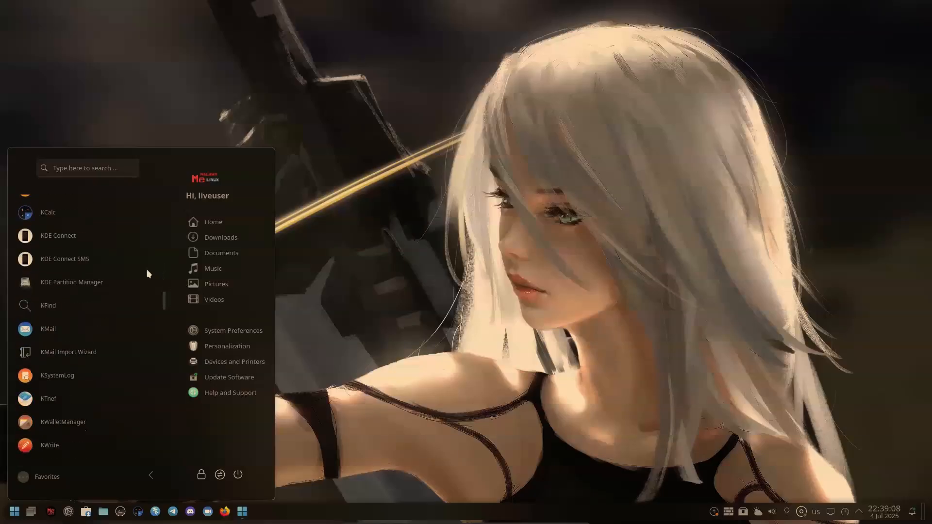
scroll(up, 3)
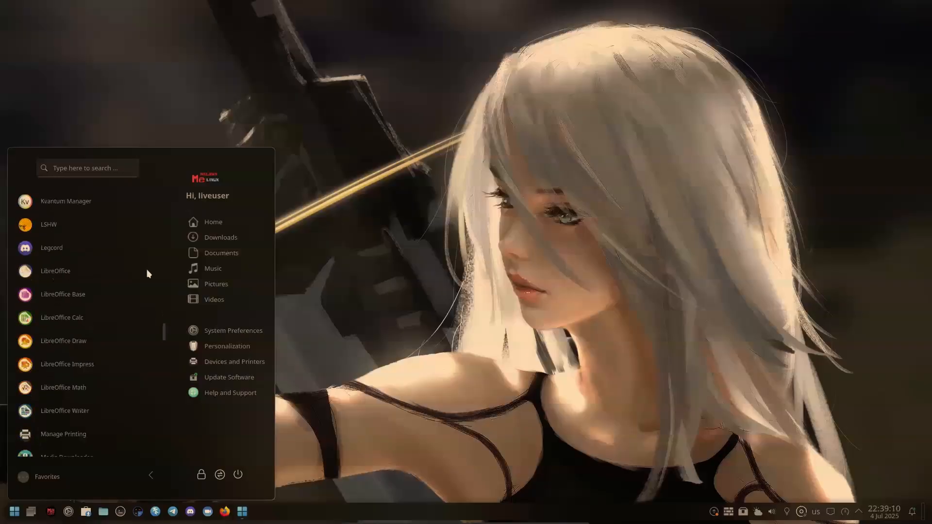
scroll(down, 3)
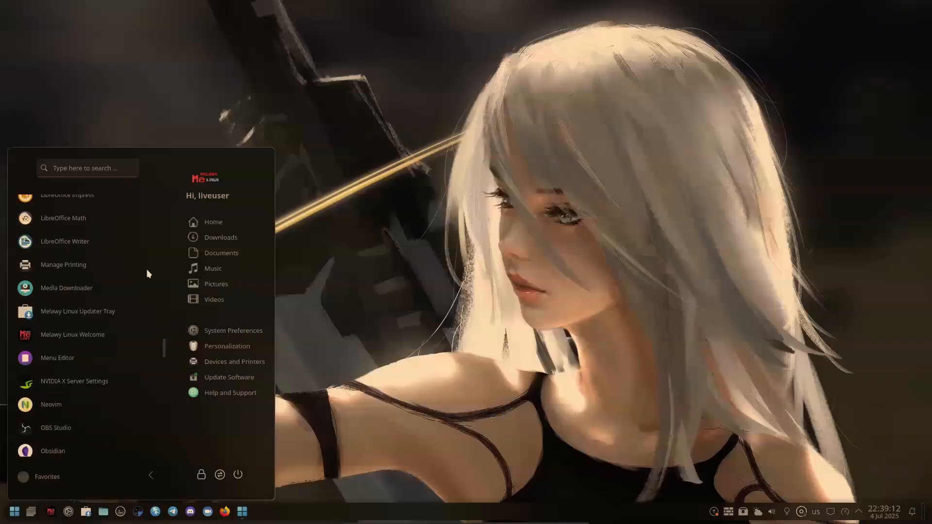
scroll(down, 3)
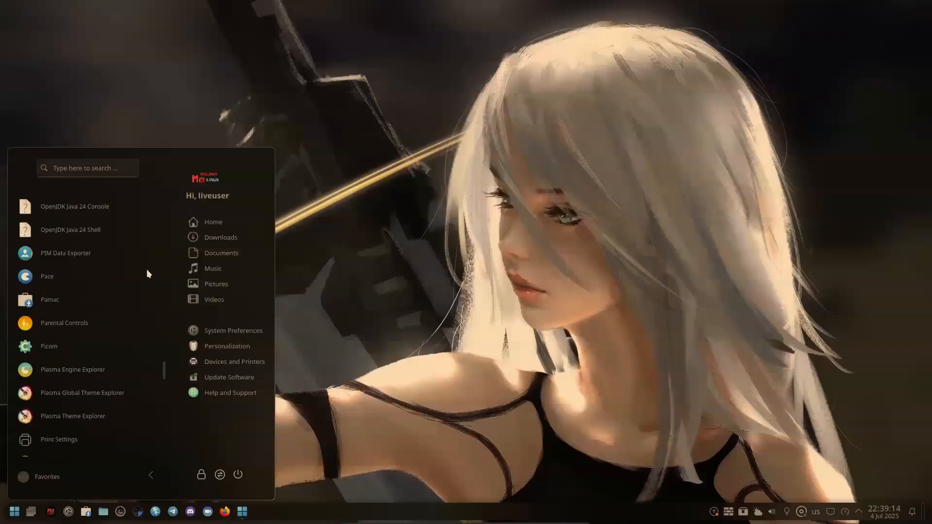
scroll(down, 3)
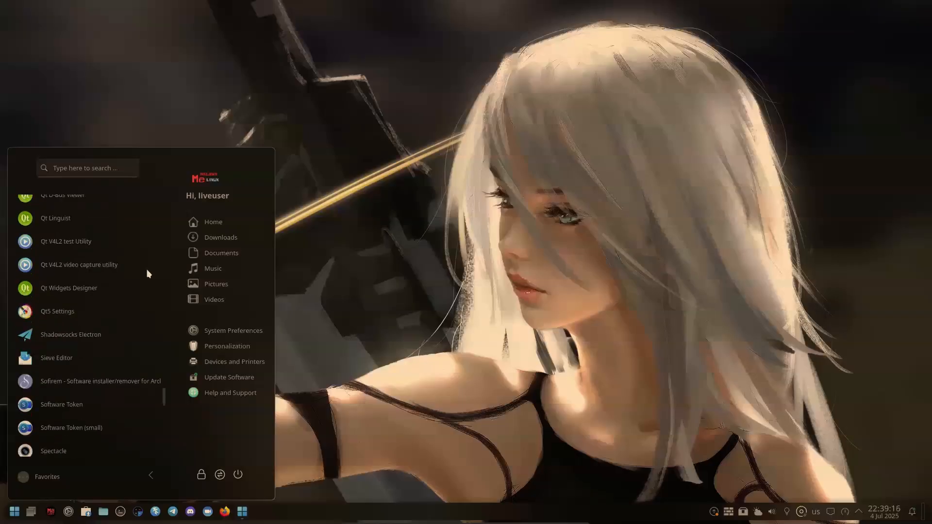
scroll(down, 3)
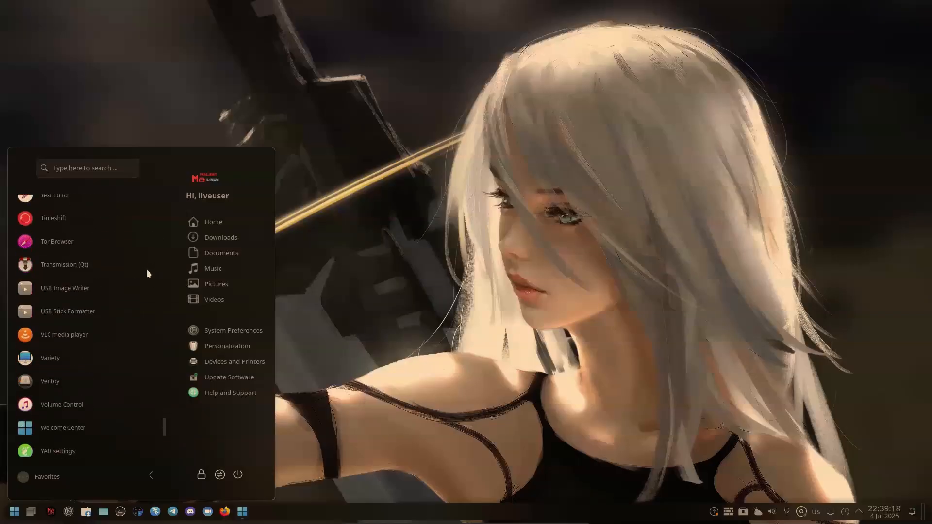
scroll(down, 3)
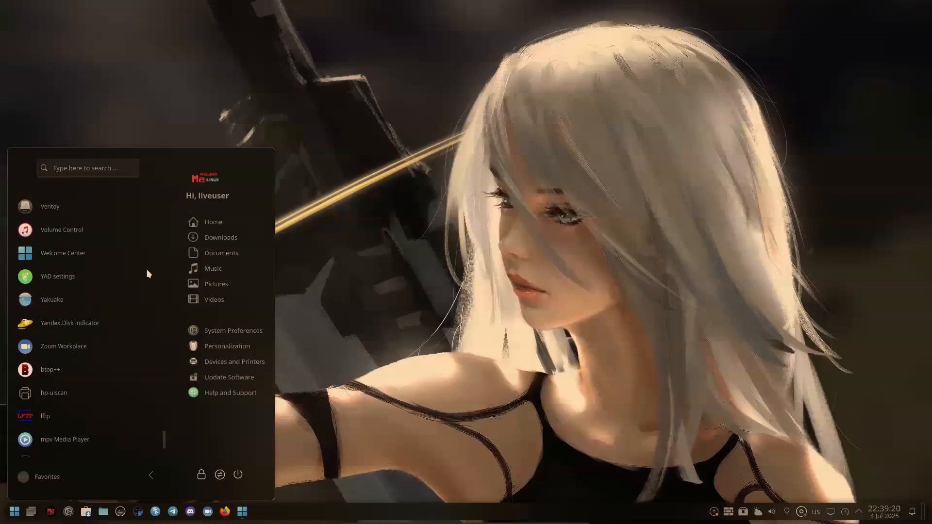
scroll(down, 3)
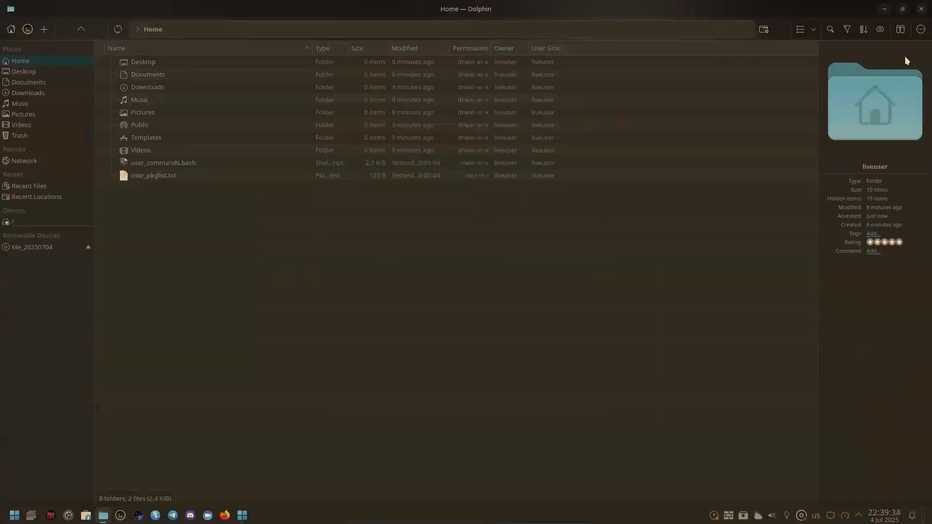
click(922, 29)
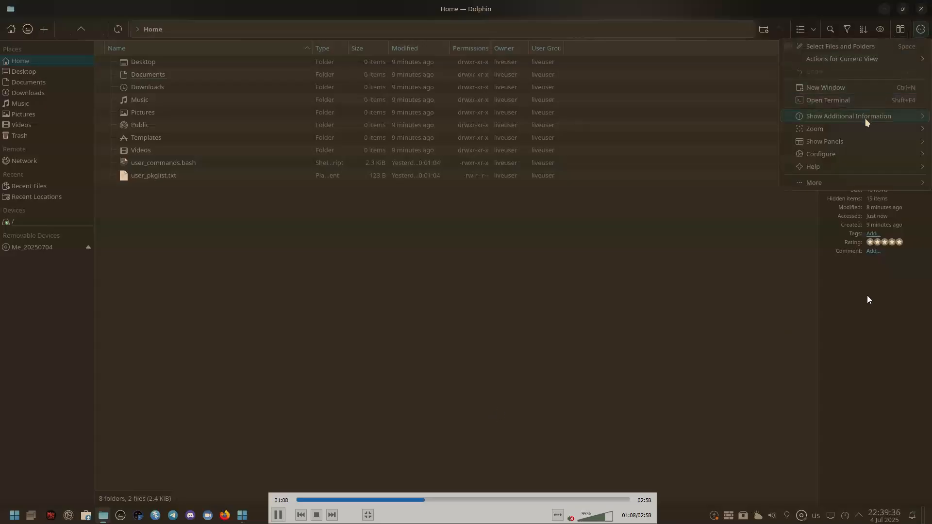
click(813, 166)
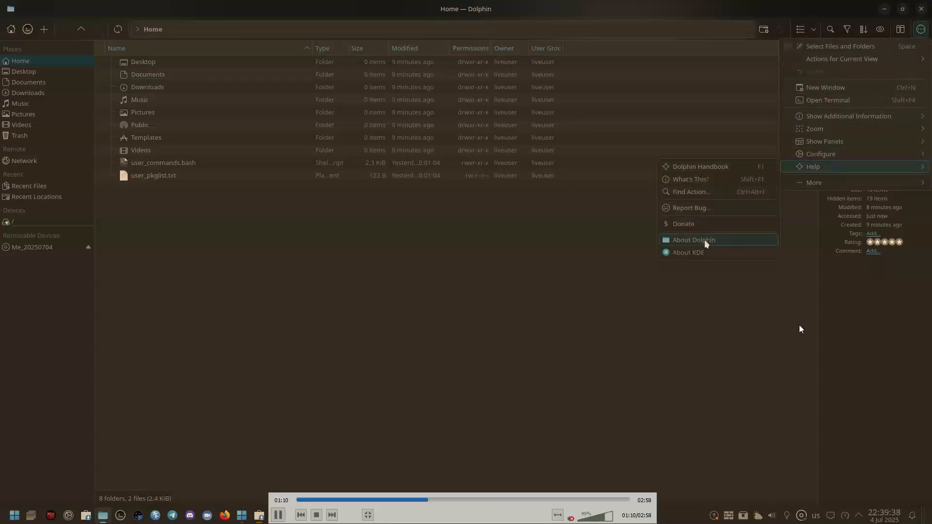
click(693, 239)
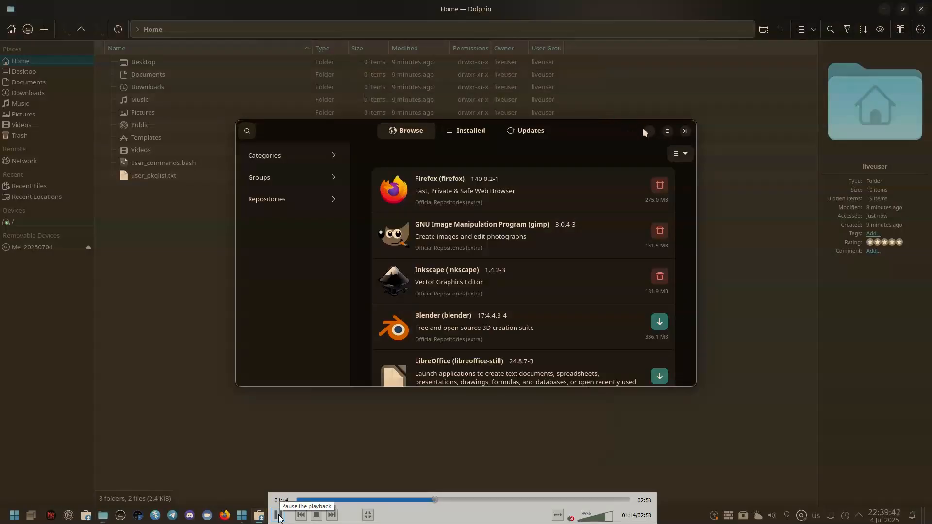
click(685, 131)
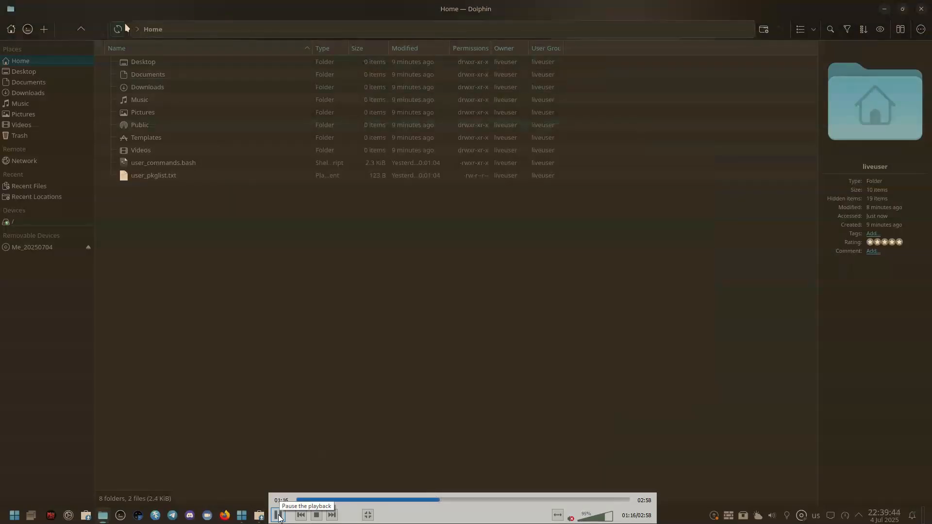
click(81, 29)
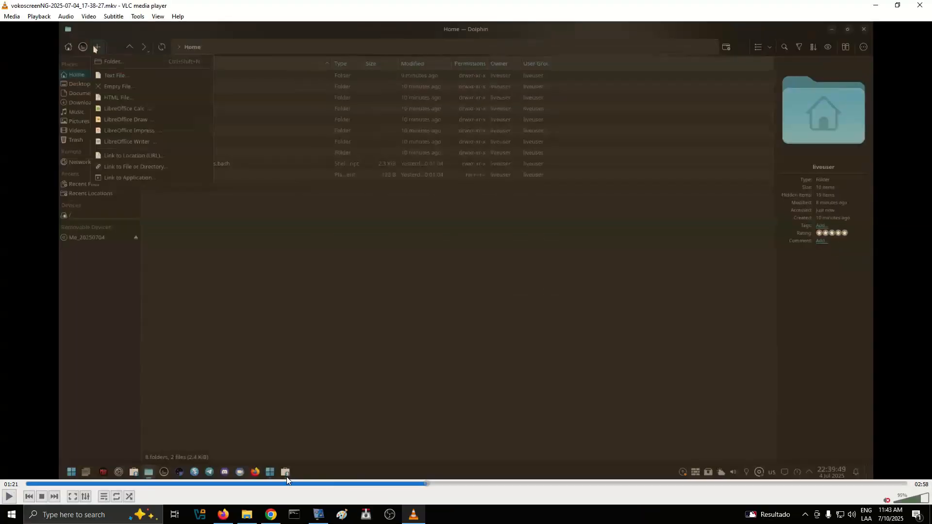
Step: Switch to the narration browser, scroll it, resume VLC playback and return to vokoscreenNG
click(270, 514)
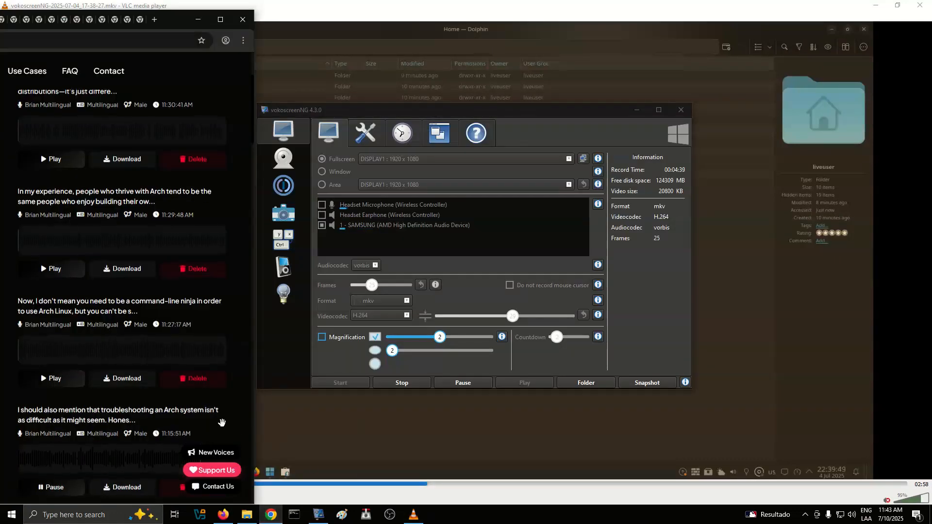
scroll(down, 3)
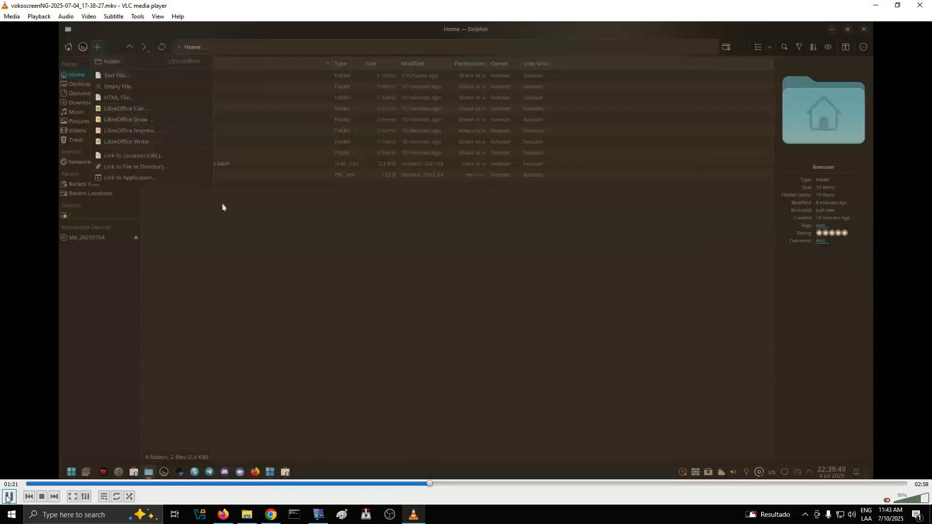
click(758, 47)
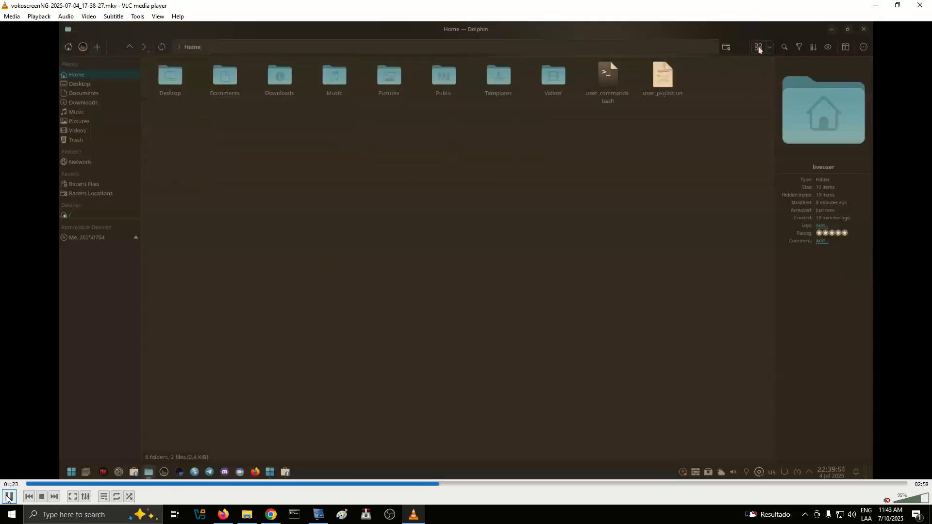
click(318, 514)
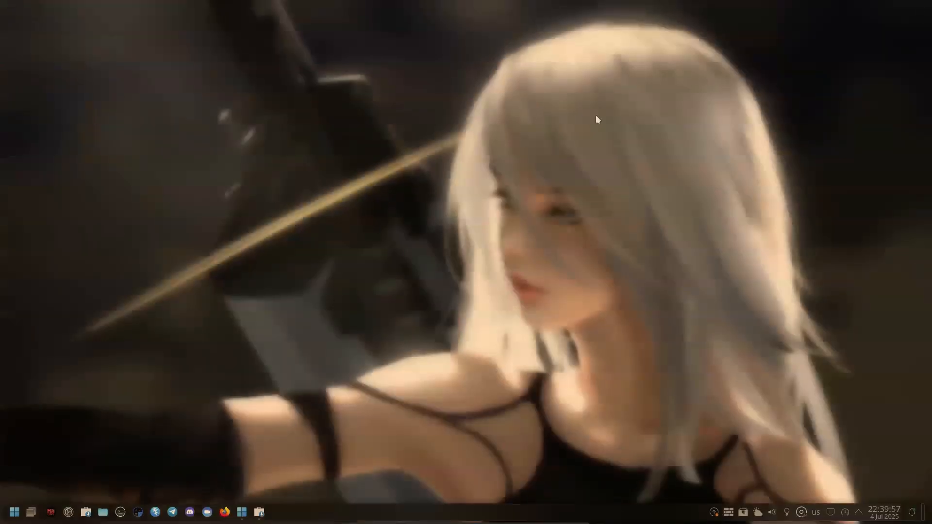
mouse_move(140, 459)
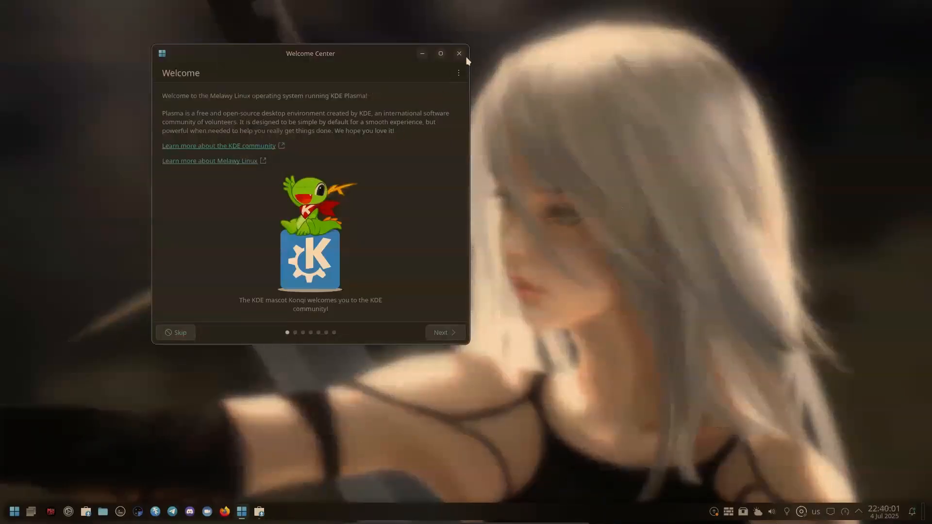
Step: Close the Melawy Welcome Center and launch Konsole from the taskbar
click(458, 53)
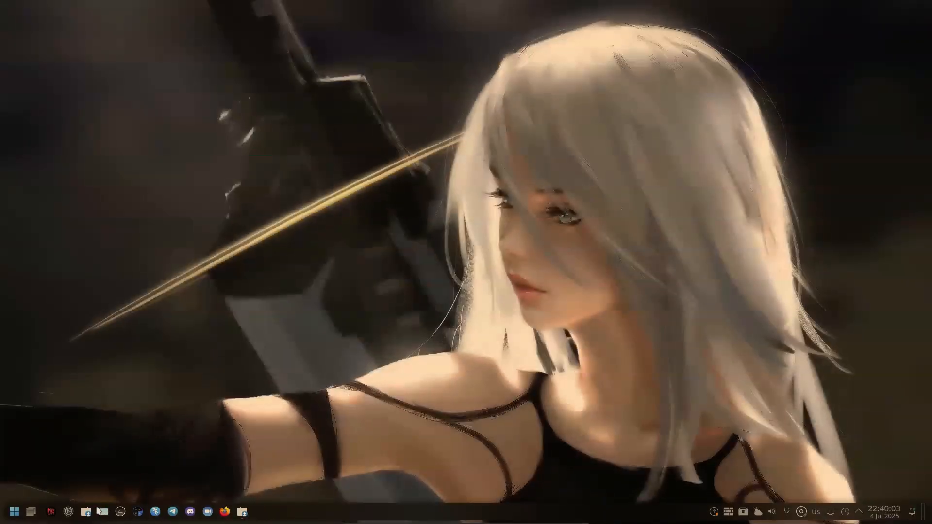
click(68, 511)
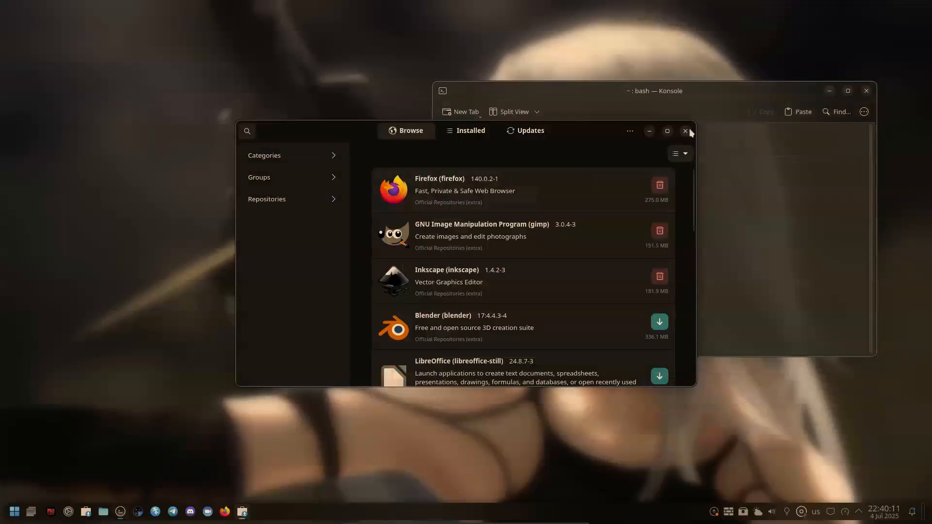
Step: Dismiss the software store, run uname -r showing kernel 6.15.4-x64v2-xanmod1-1, then close Konsole
click(684, 131)
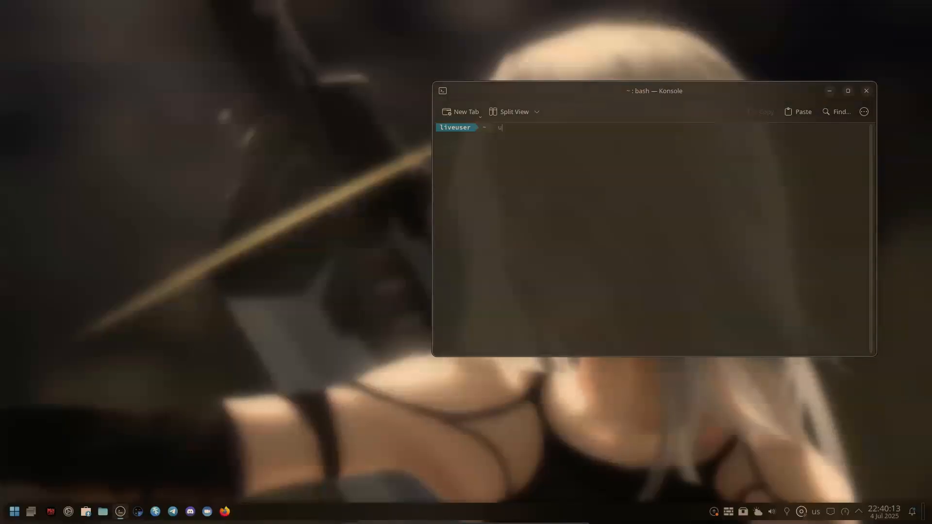
text(name -r)
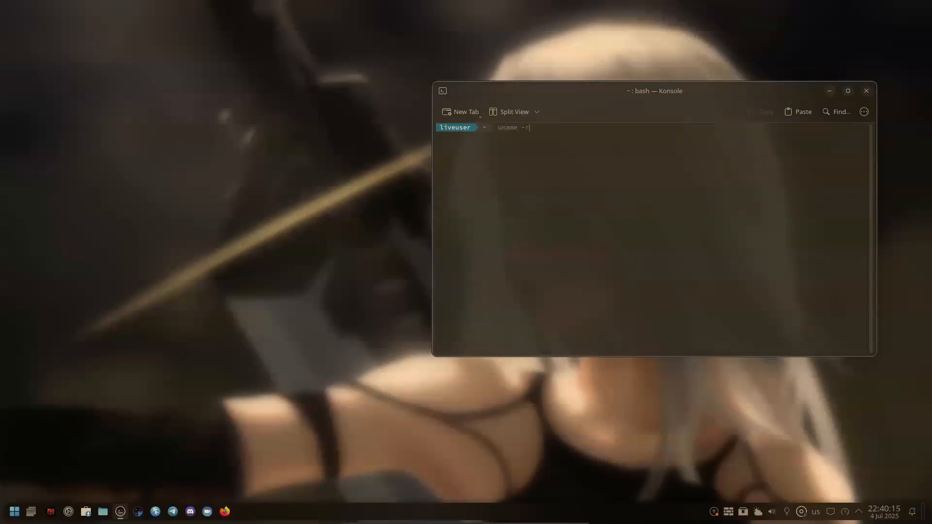
key(Return)
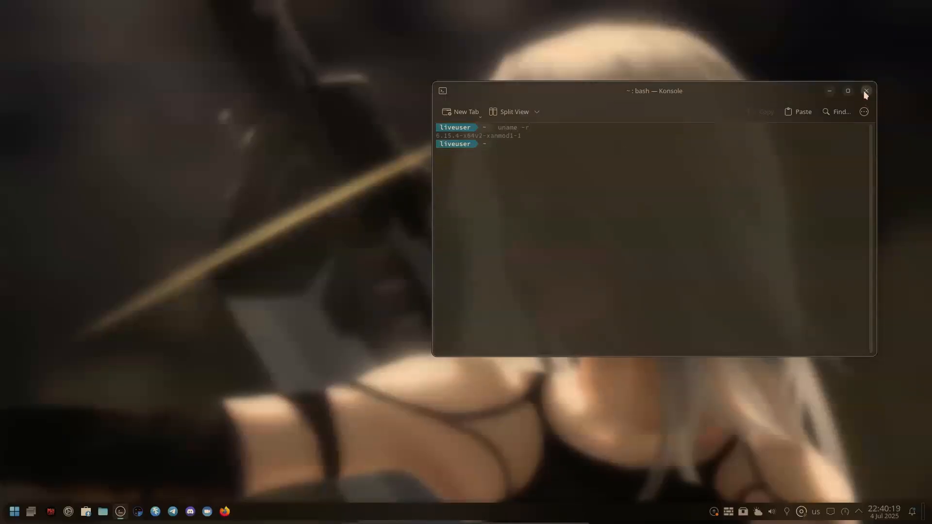
click(13, 511)
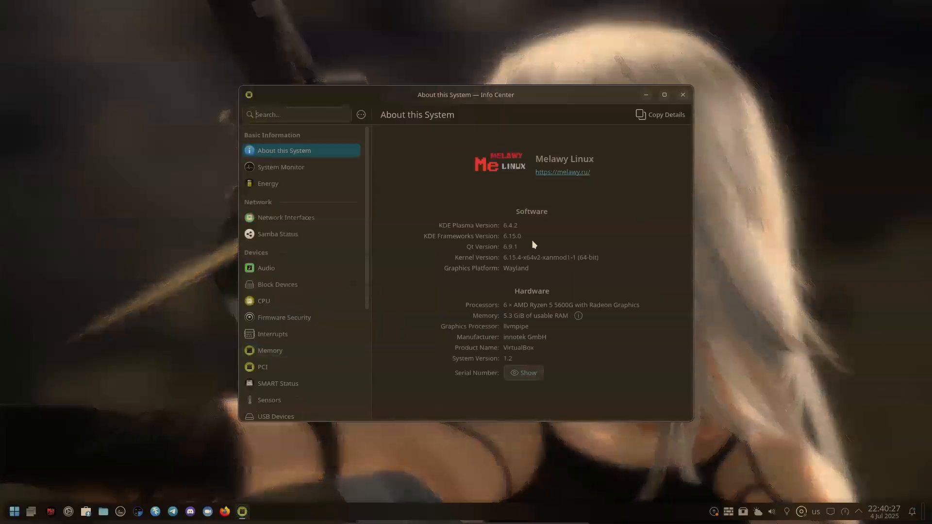
mouse_move(493, 268)
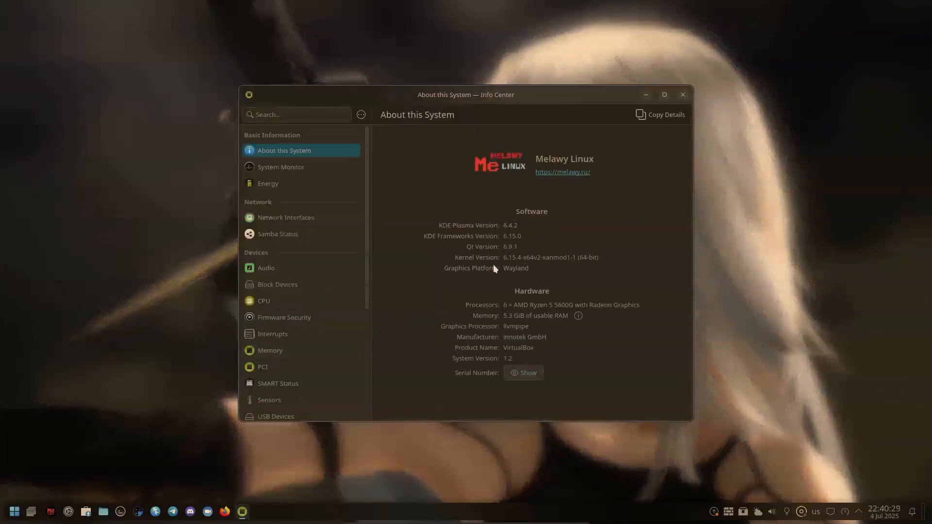
mouse_move(683, 95)
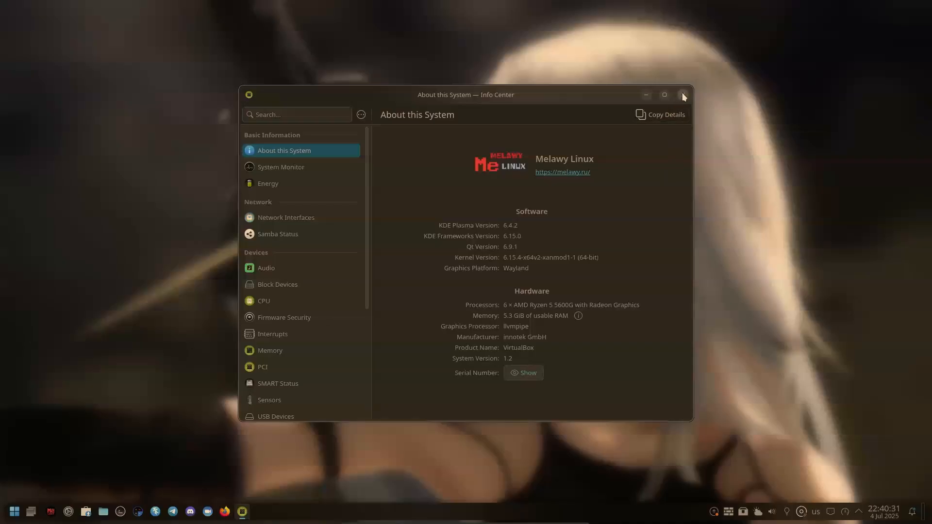
Step: Close the Info Center About this System window after reading the system details
click(682, 95)
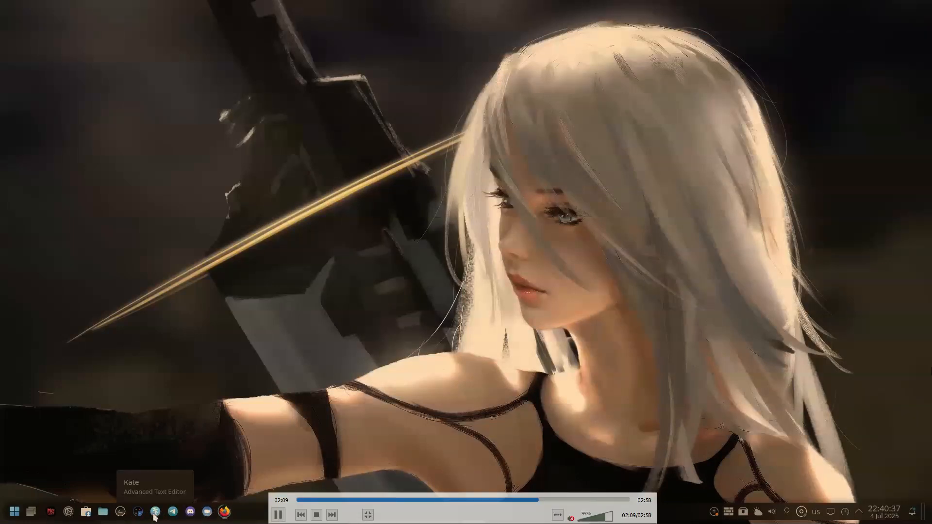
mouse_move(89, 512)
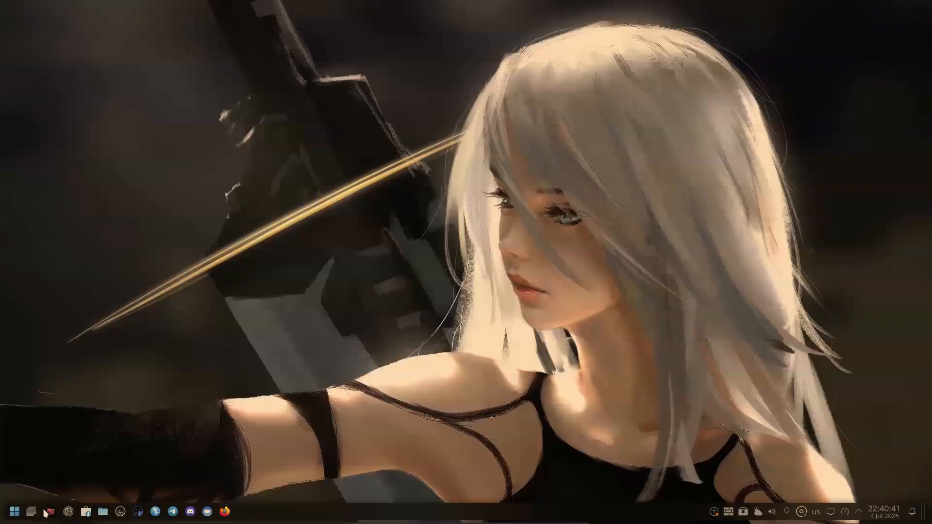
Step: Bring up the weather applet prompt, then the Disks & Devices panel listing the optical disc
click(224, 511)
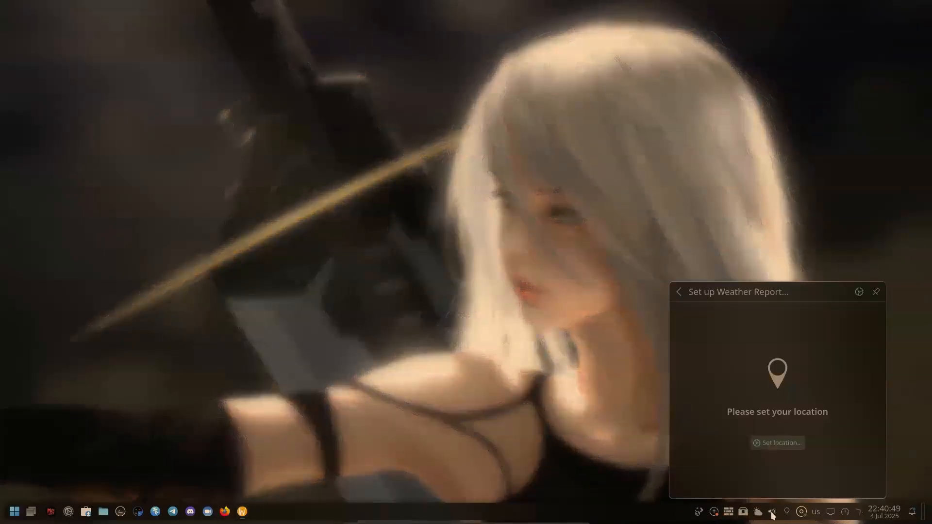
click(773, 511)
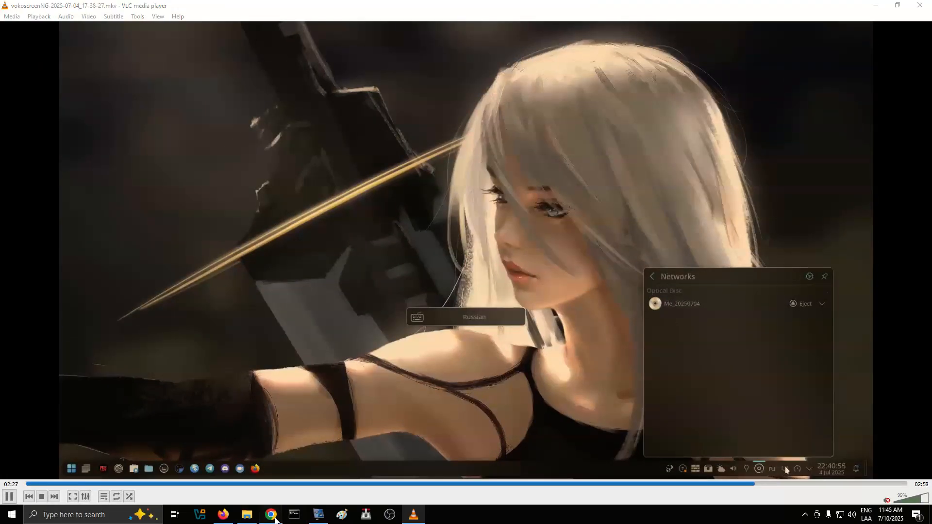
Step: Toggle desktop icon previews, then bring up the application launcher for liveuser
click(270, 514)
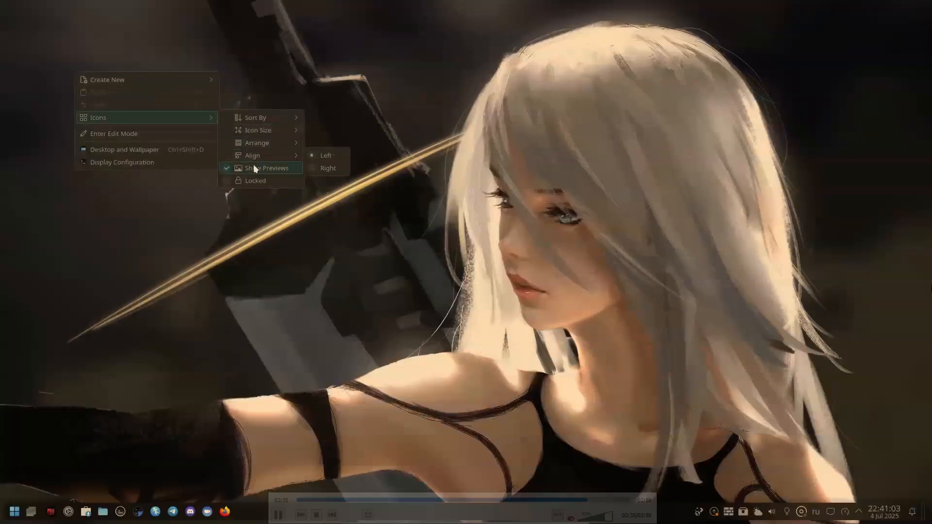
click(193, 389)
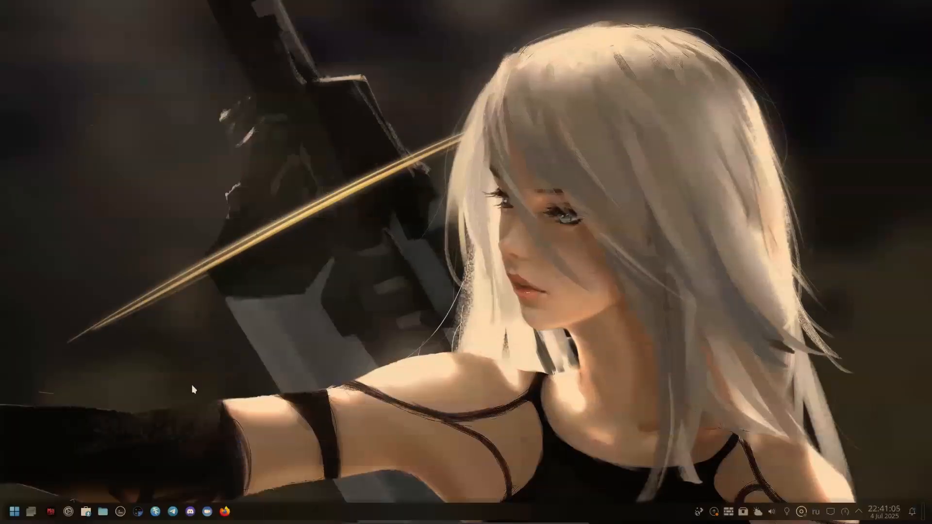
click(11, 511)
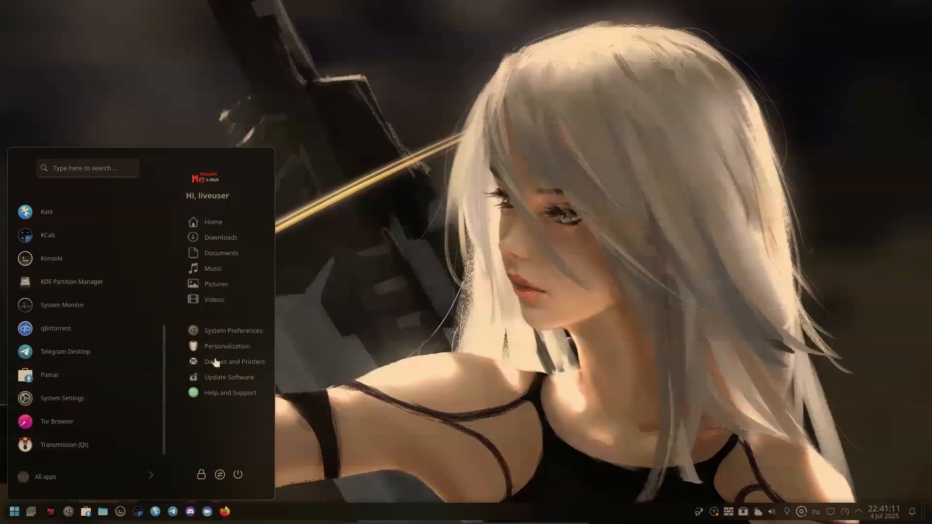
mouse_move(233, 330)
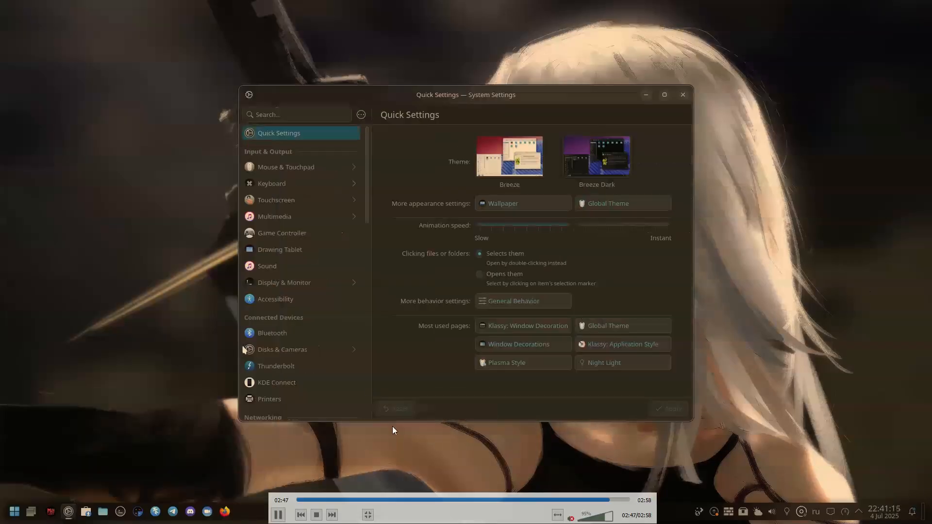
mouse_move(367, 514)
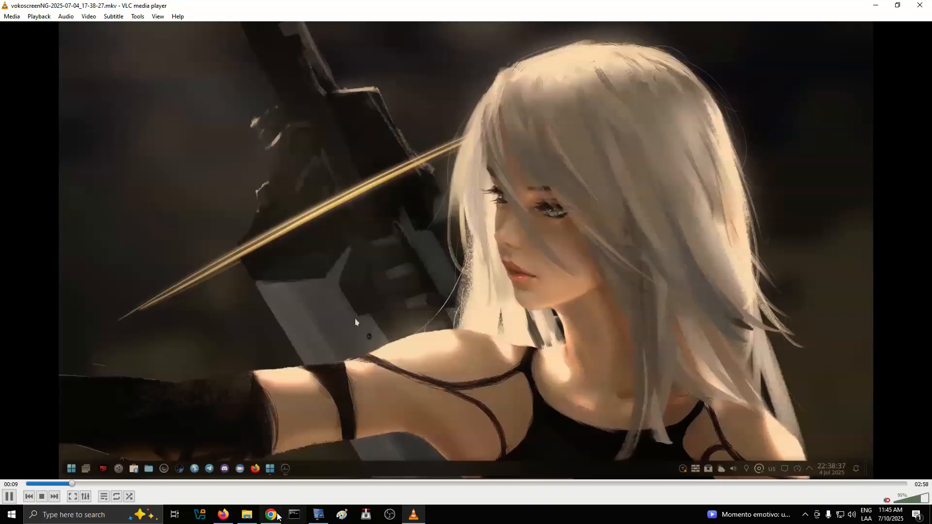
Step: Bring up the Speechma narration page, scroll it, and minimize the browser again
click(319, 514)
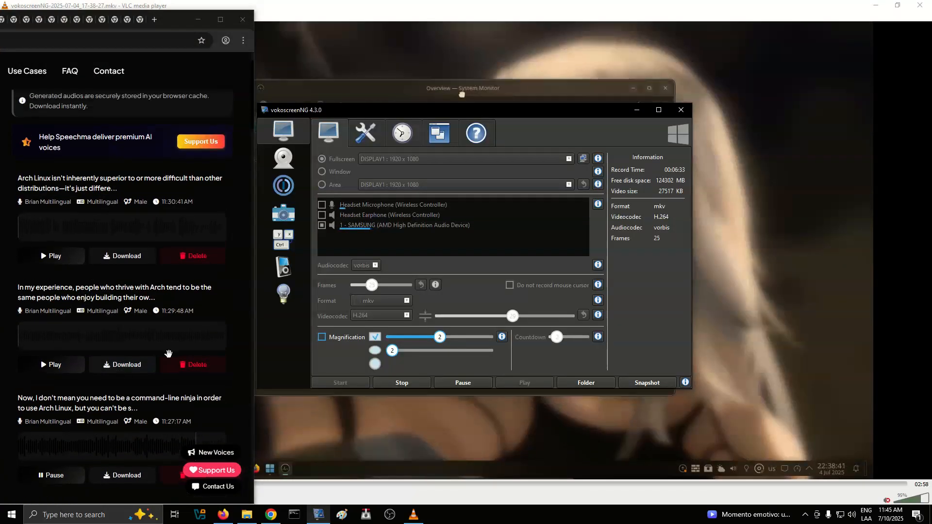
scroll(down, 3)
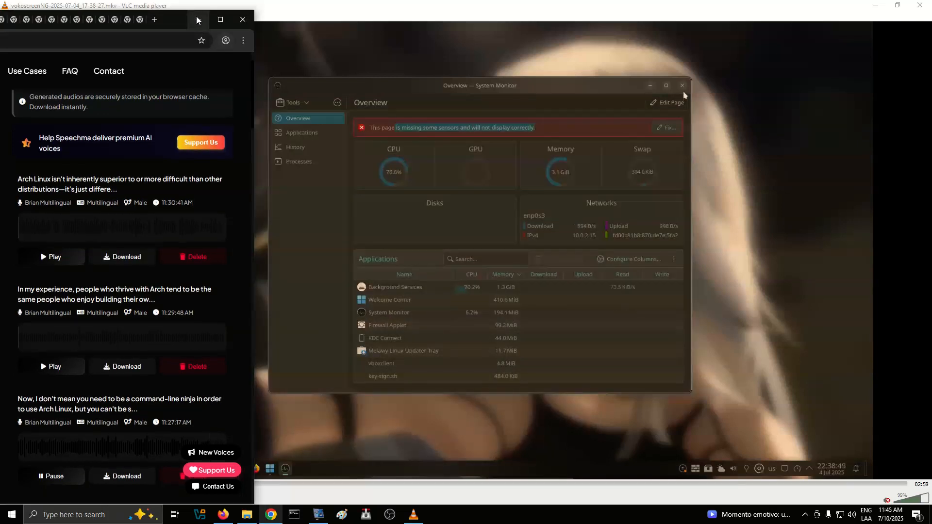
click(220, 19)
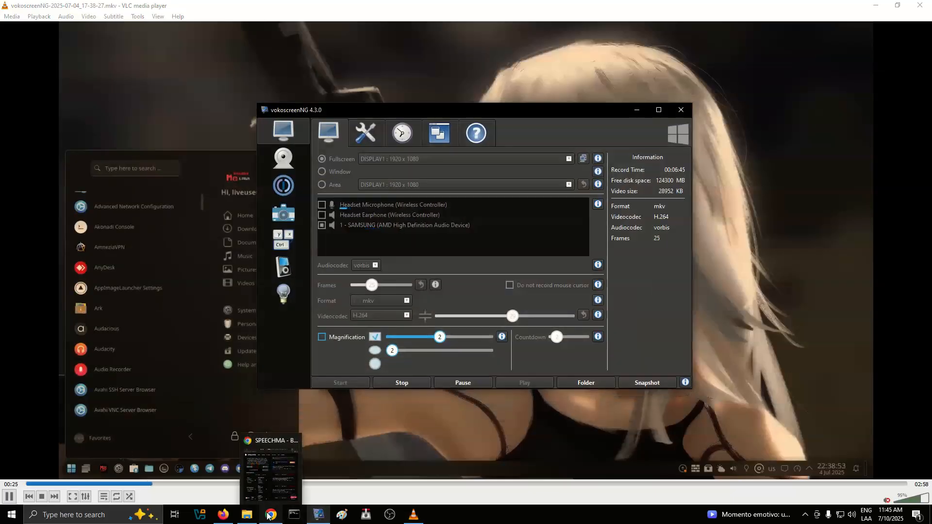
Step: Return to the narration audio page over the full-screen desktop footage
click(271, 469)
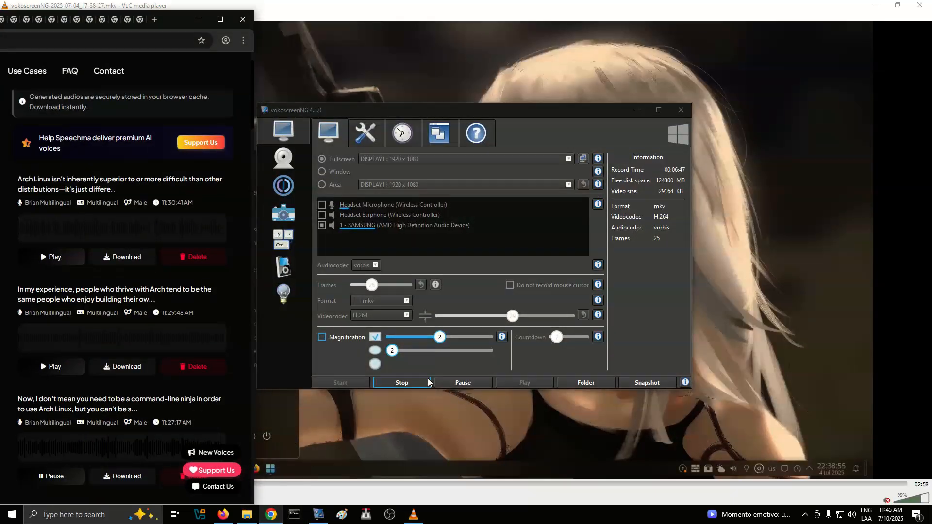
click(462, 382)
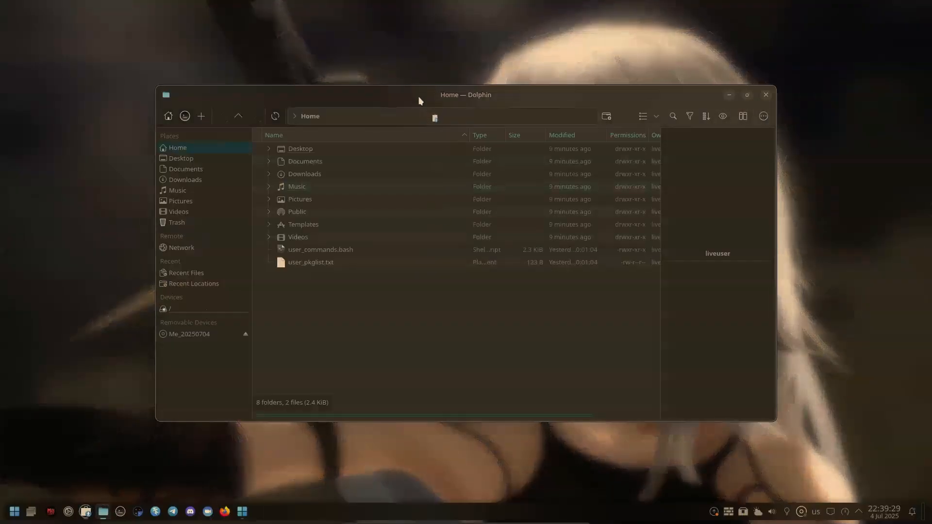
mouse_move(508, 80)
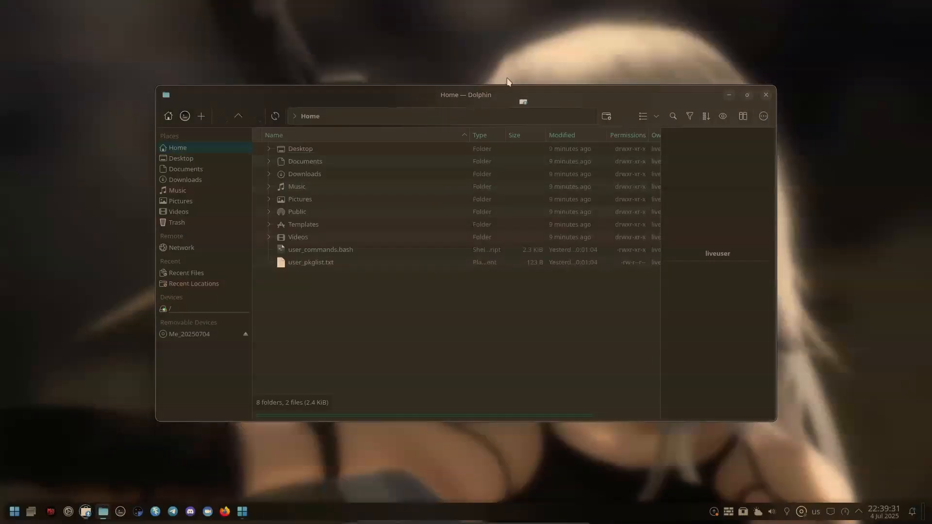
Step: Maximize Dolphin, browse its hamburger and Help menus, and hide the software store window
click(746, 95)
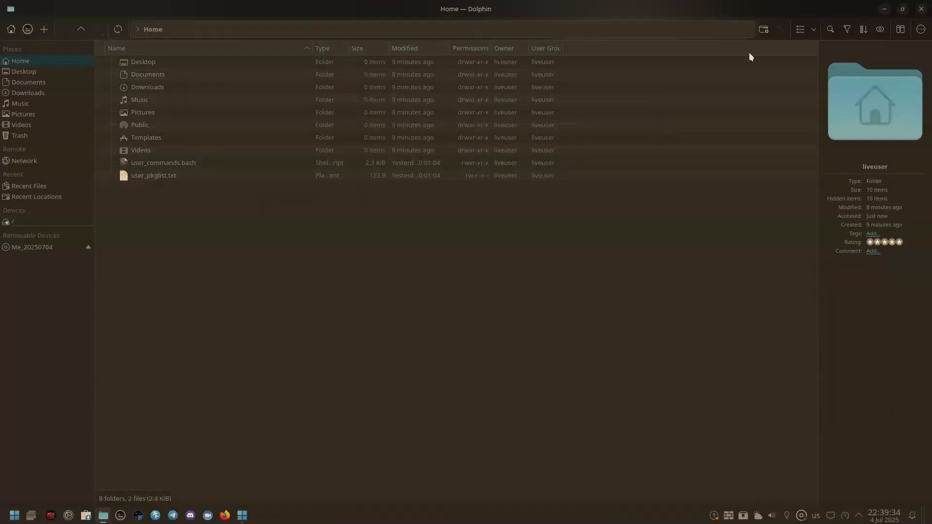
click(921, 28)
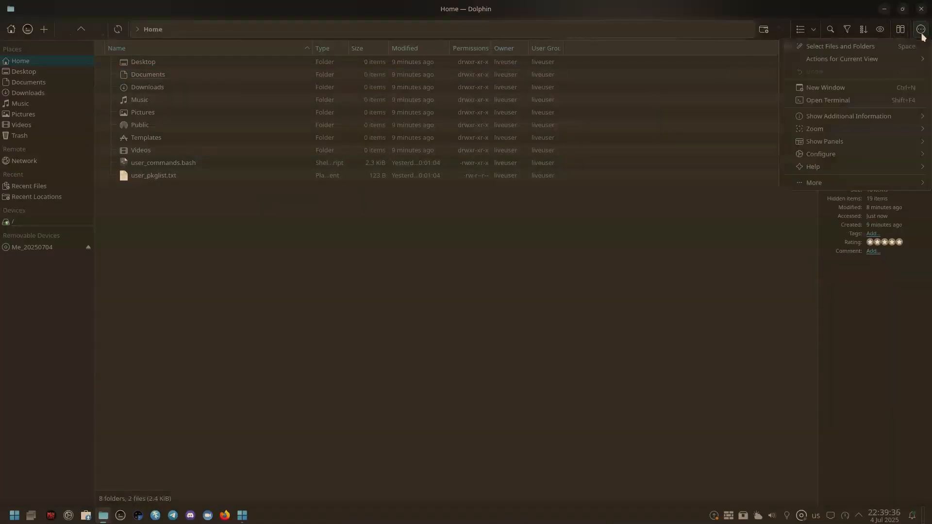
click(813, 166)
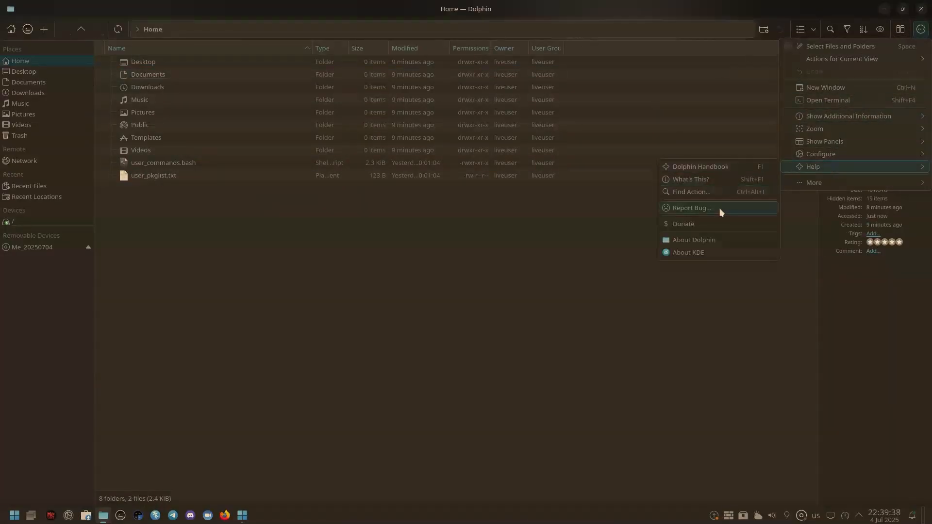
click(693, 239)
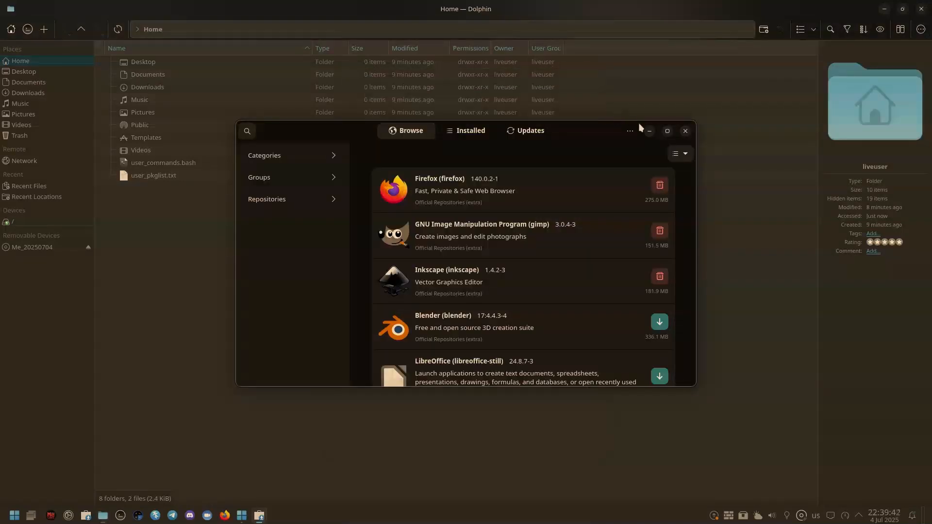
click(684, 131)
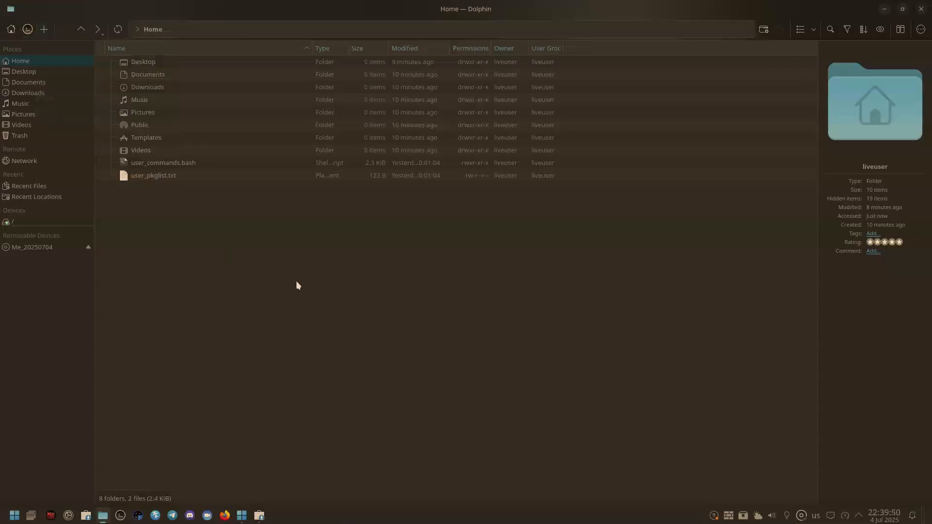
Step: Show the Home folder as large icons, bring up Search, then close Dolphin
click(799, 29)
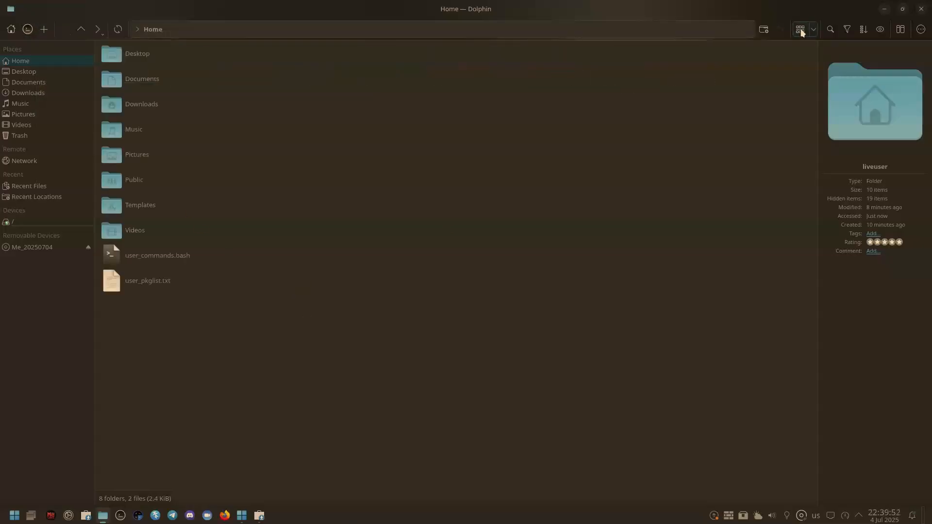
click(829, 29)
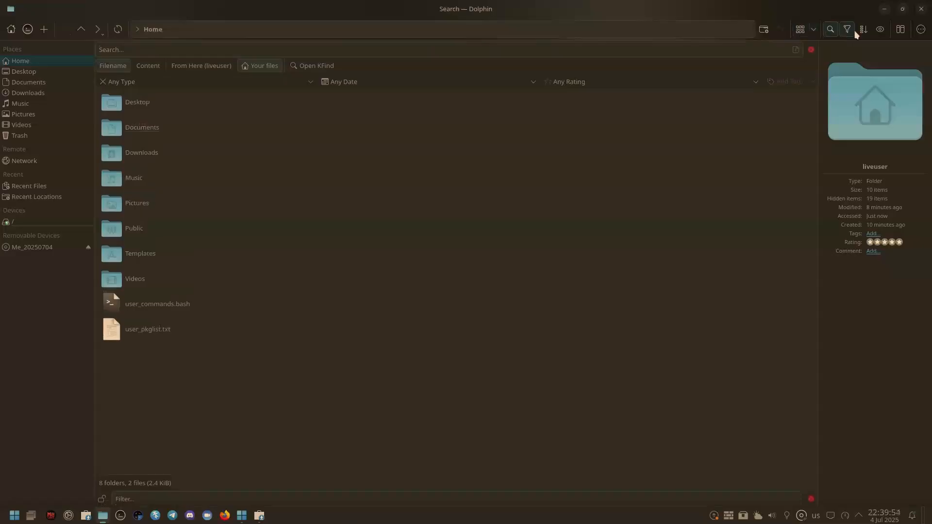
click(880, 29)
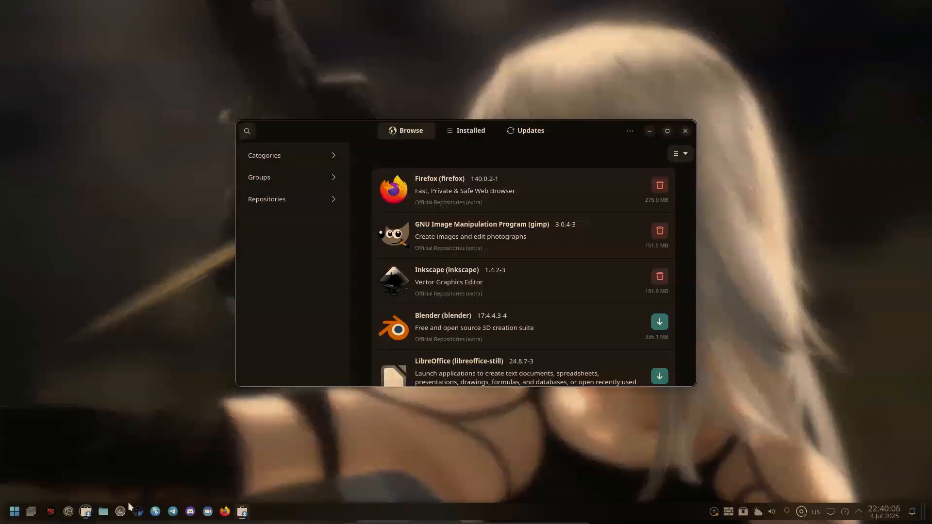
Step: Run uname -r in Konsole to show kernel 6.15.4-x64v2-xanmod1-1, then close the terminal
click(120, 512)
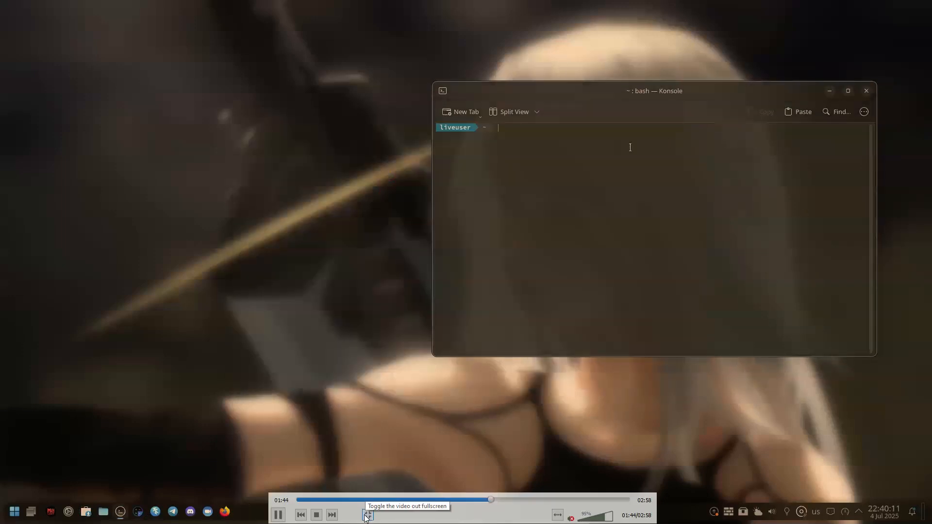
text(uname)
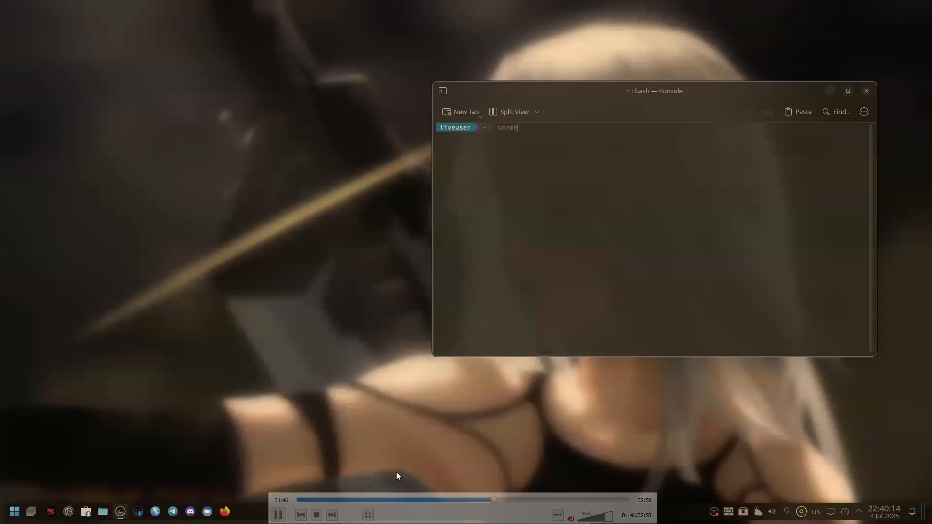
text(-r)
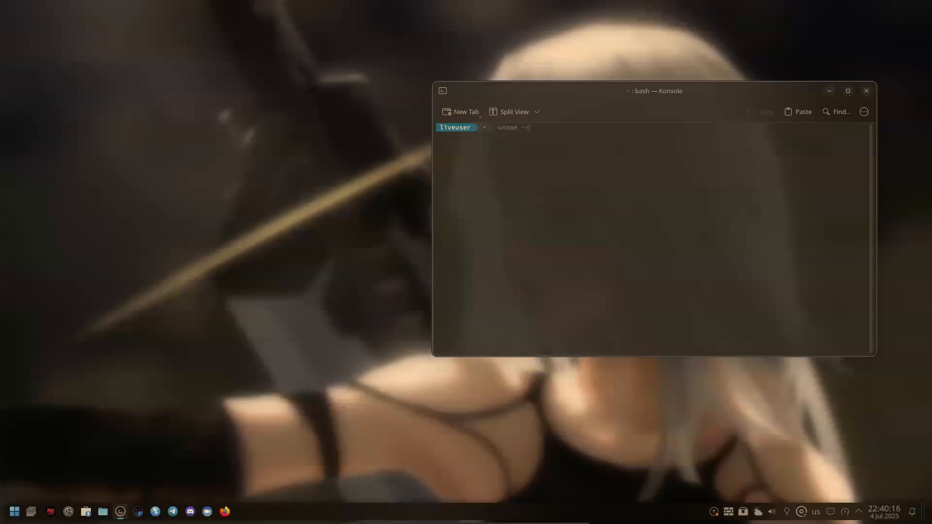
key(Return)
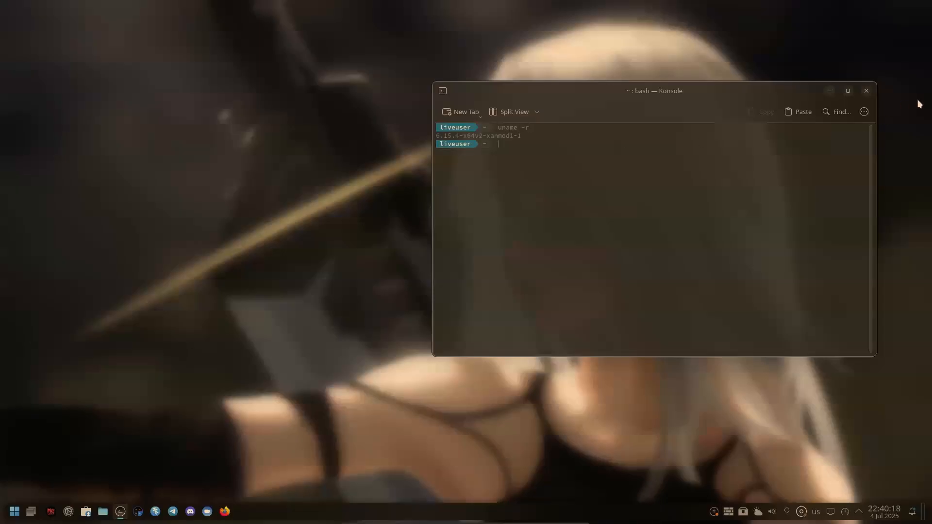
click(865, 90)
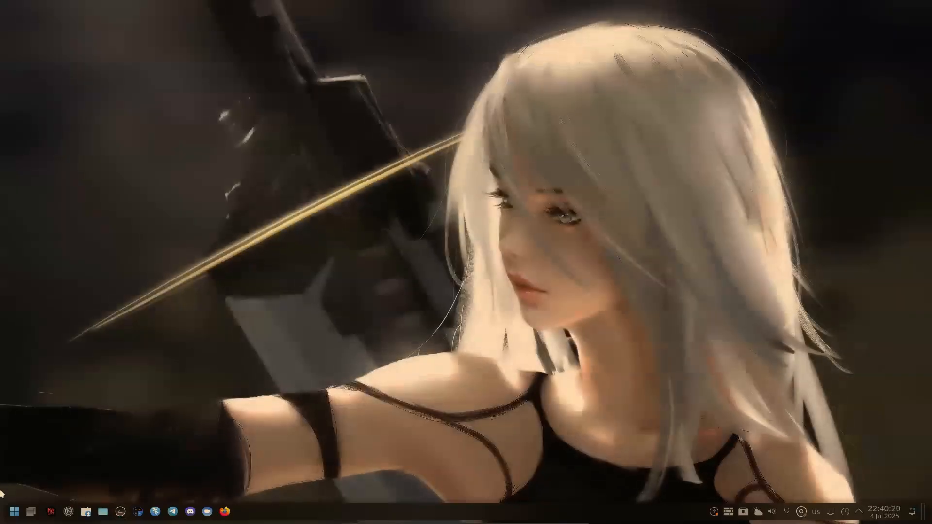
Step: Hover the panel launchers and bring up the firewall applet listing lo and enp0s3 connections
click(10, 511)
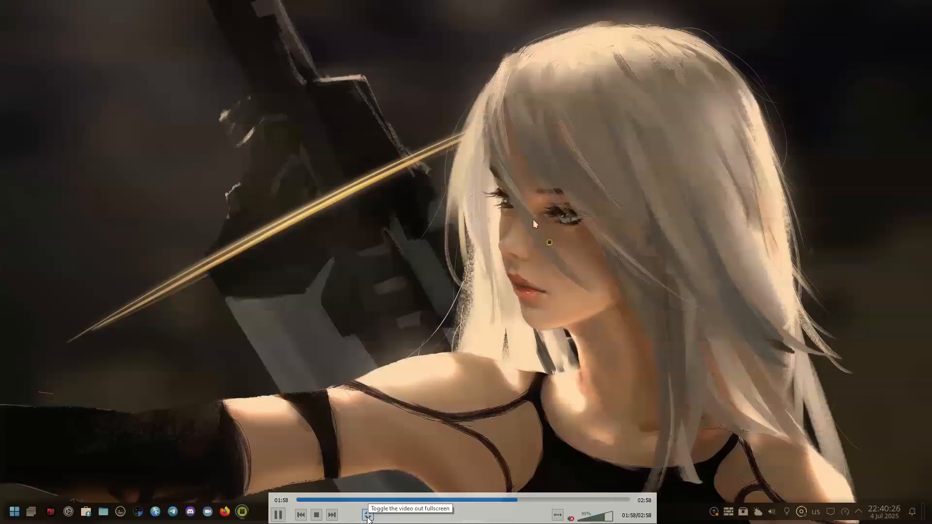
click(367, 514)
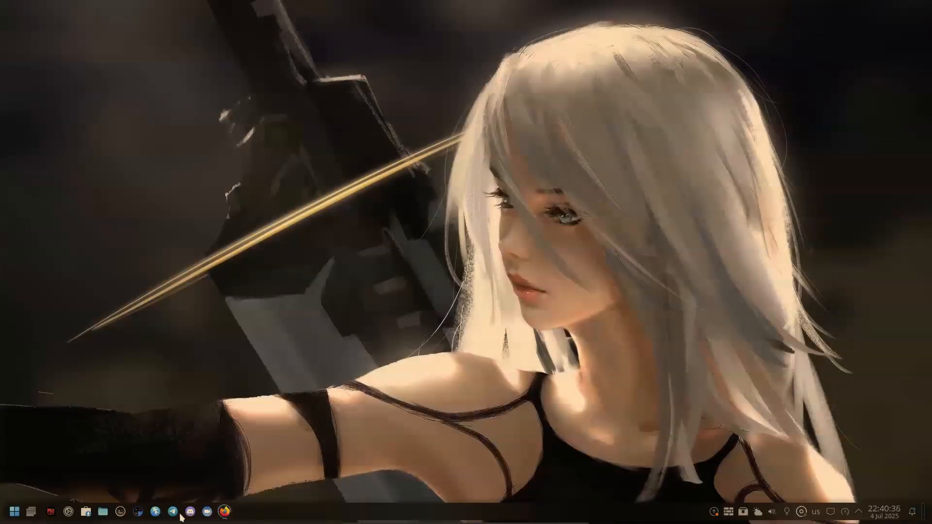
mouse_move(138, 512)
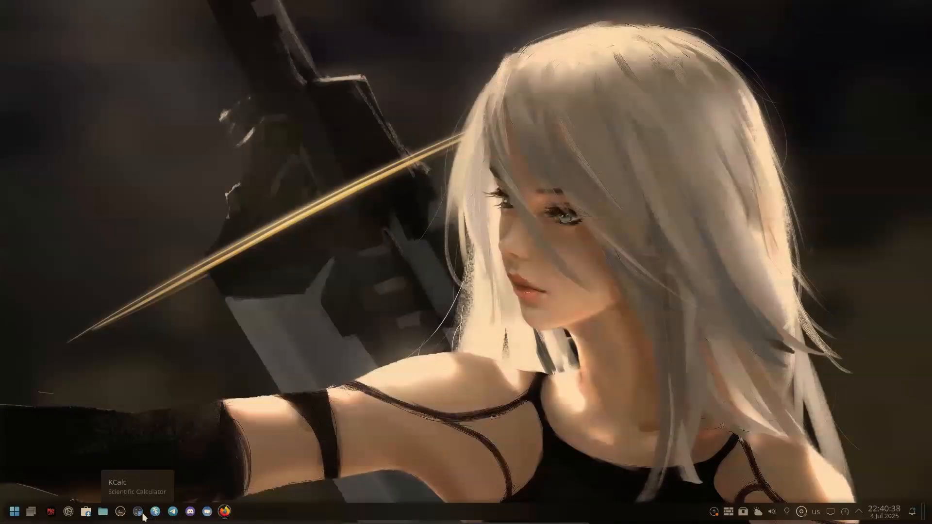
mouse_move(34, 512)
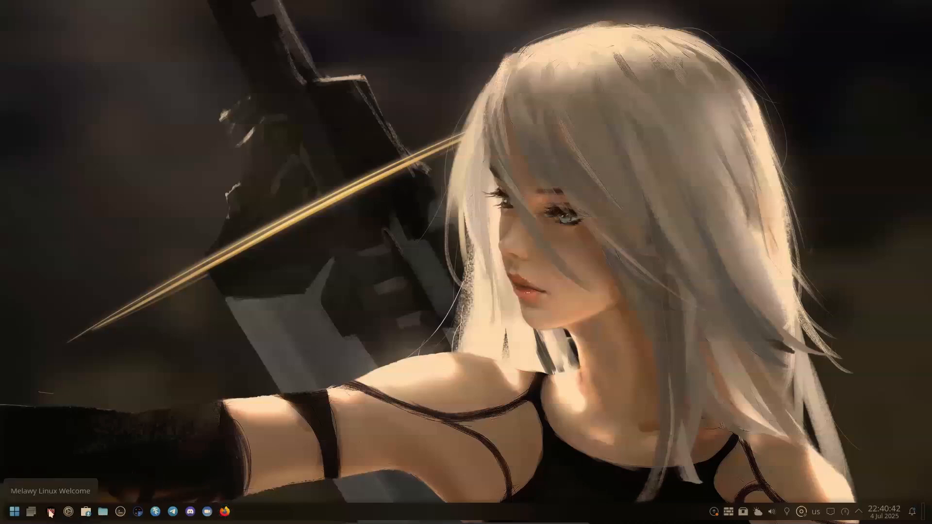
click(224, 511)
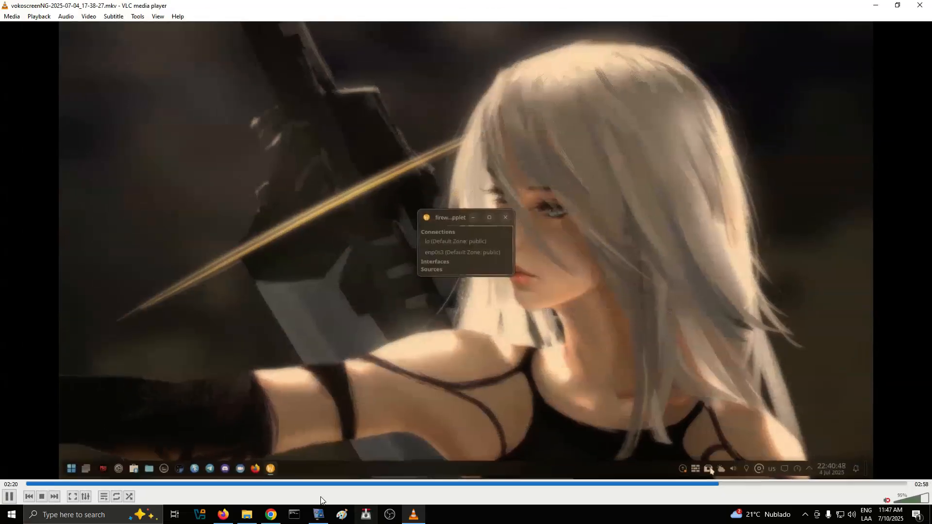
Step: Dismiss the weather applet setup and play the first Arch Linux narration clip while recording
click(721, 469)
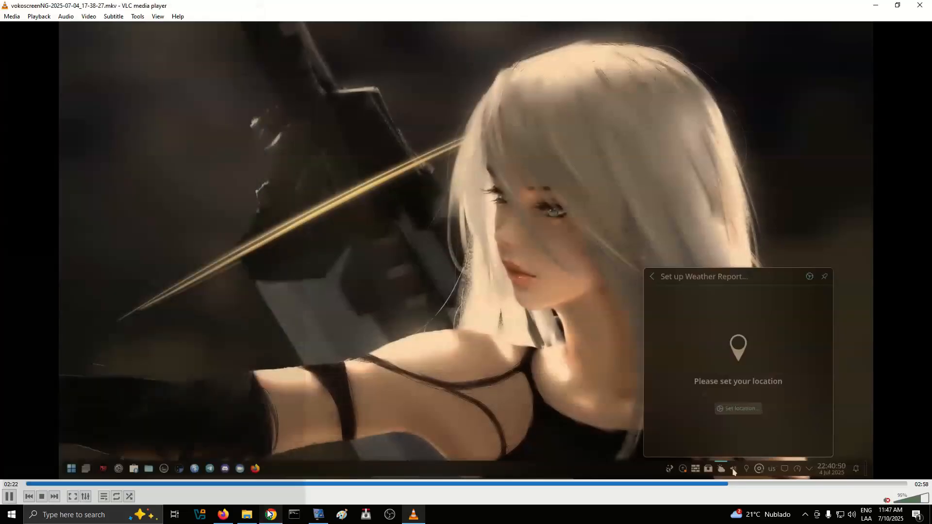
click(733, 469)
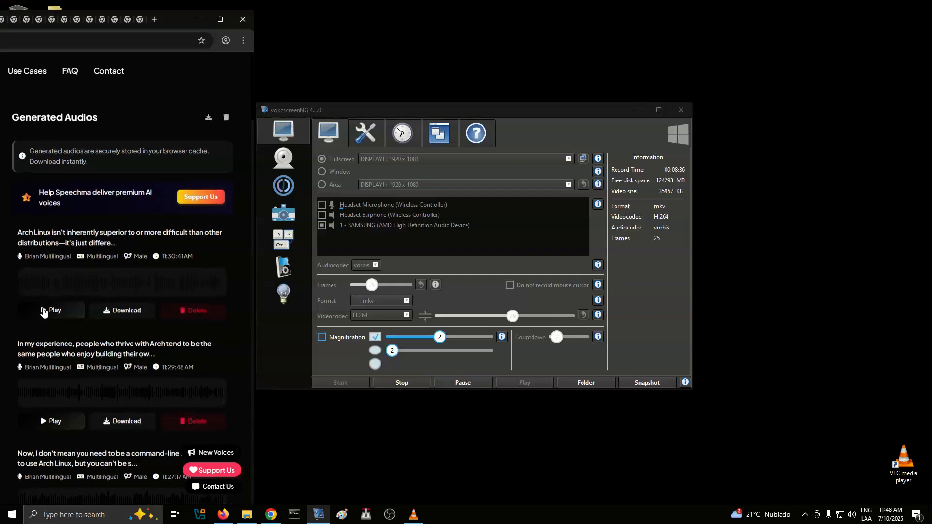
click(53, 310)
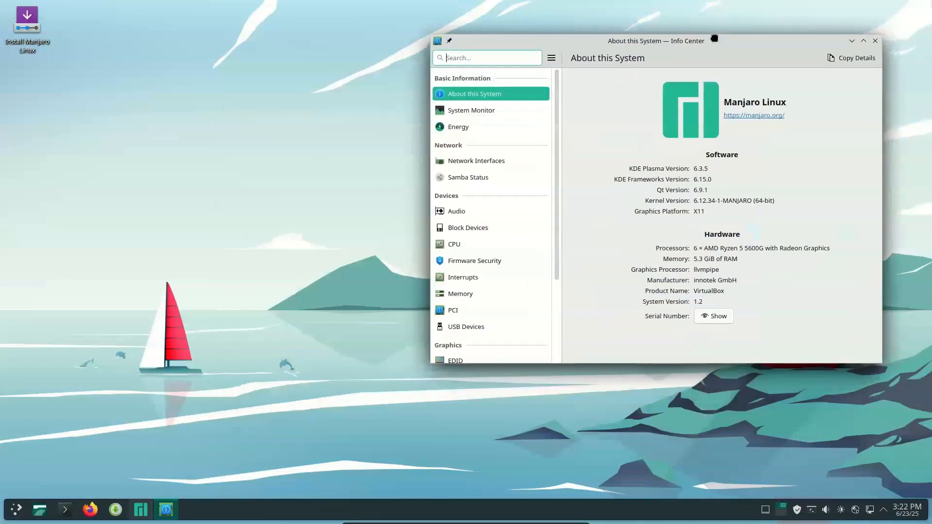
Step: Browse the launcher's System category, scrolling past Konsole, Timeshift and System Settings
click(14, 509)
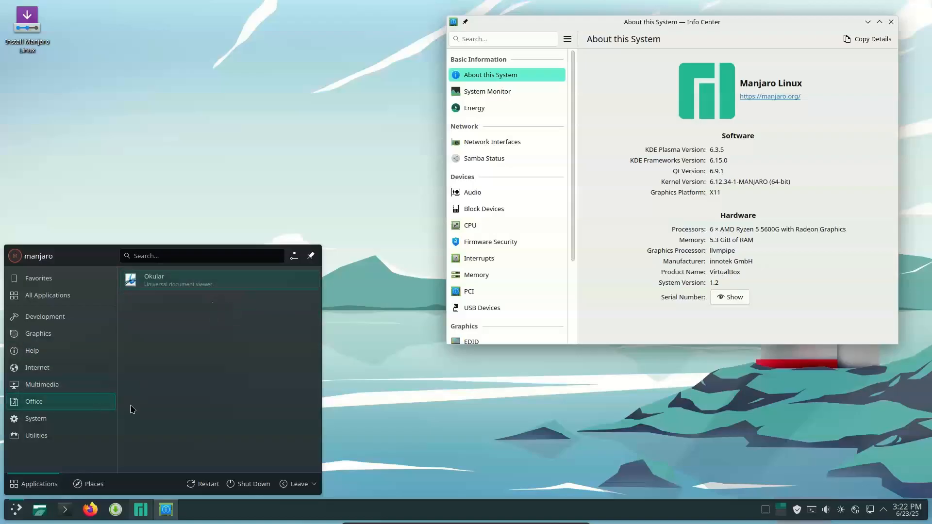
click(35, 418)
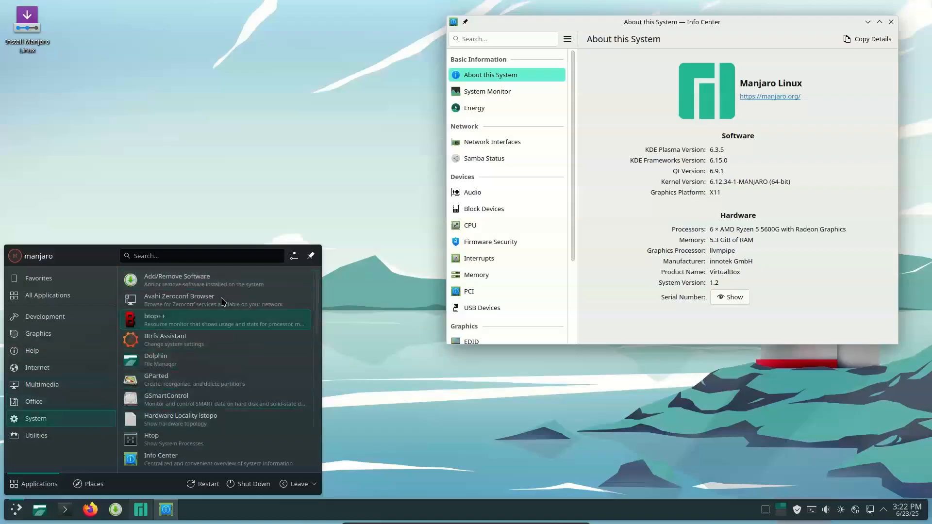
scroll(down, 3)
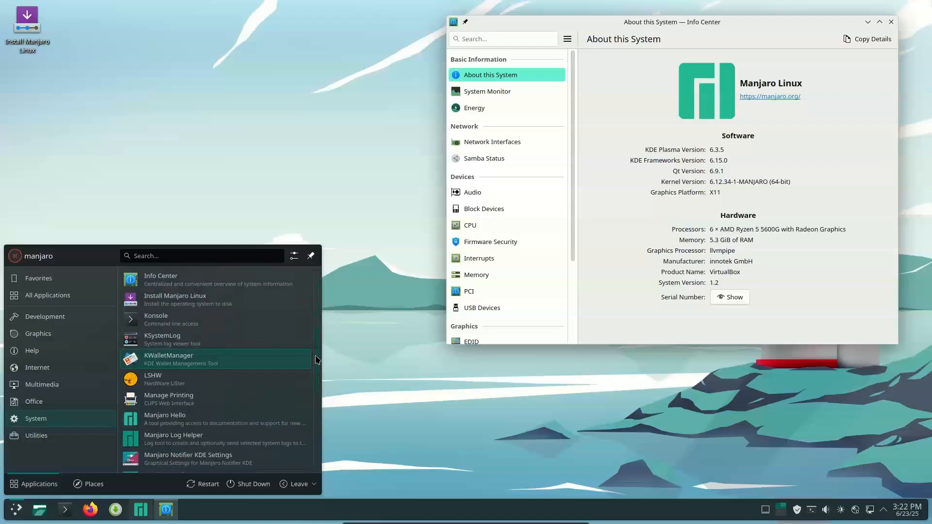
scroll(down, 3)
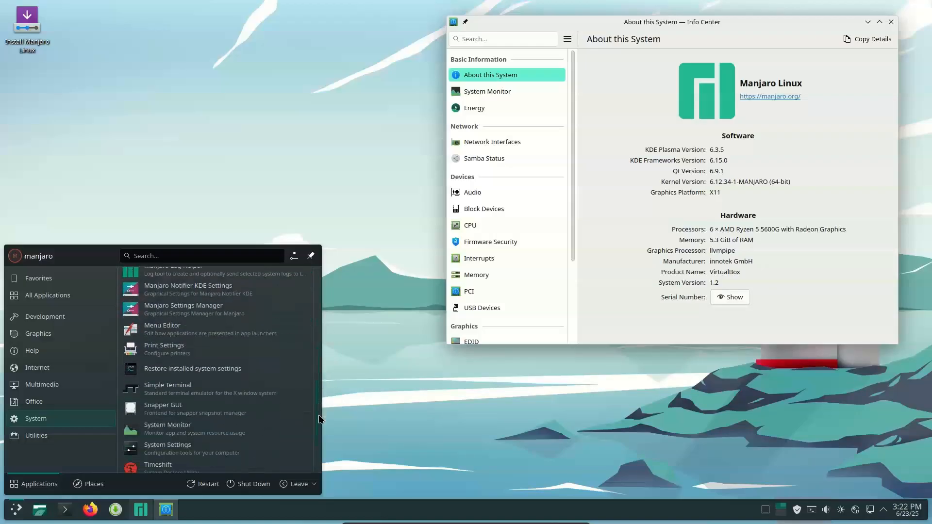
scroll(down, 3)
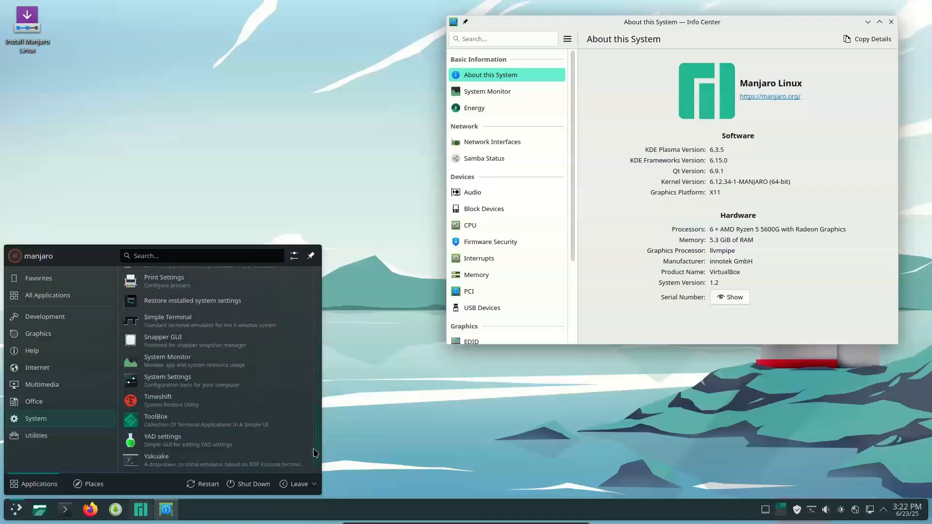